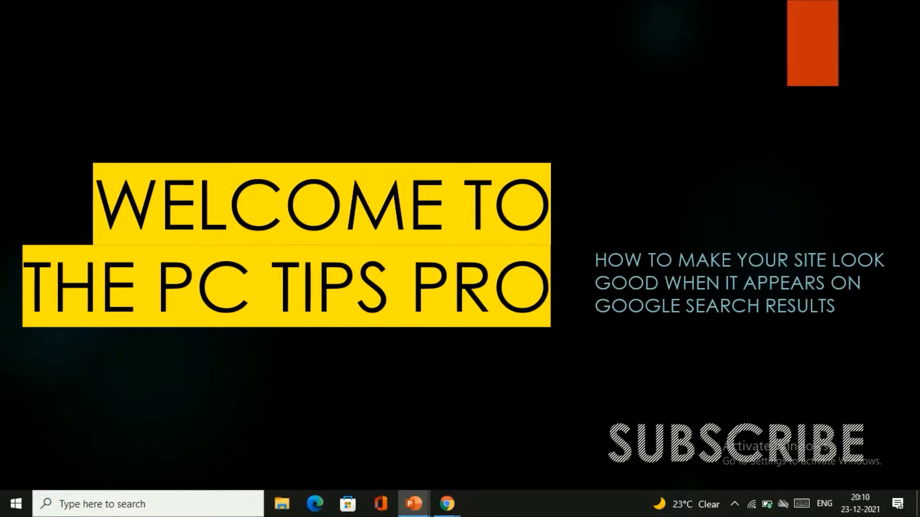
Bring up the pc tips pro WordPress admin dashboard after the intro slide.
left_click(446, 504)
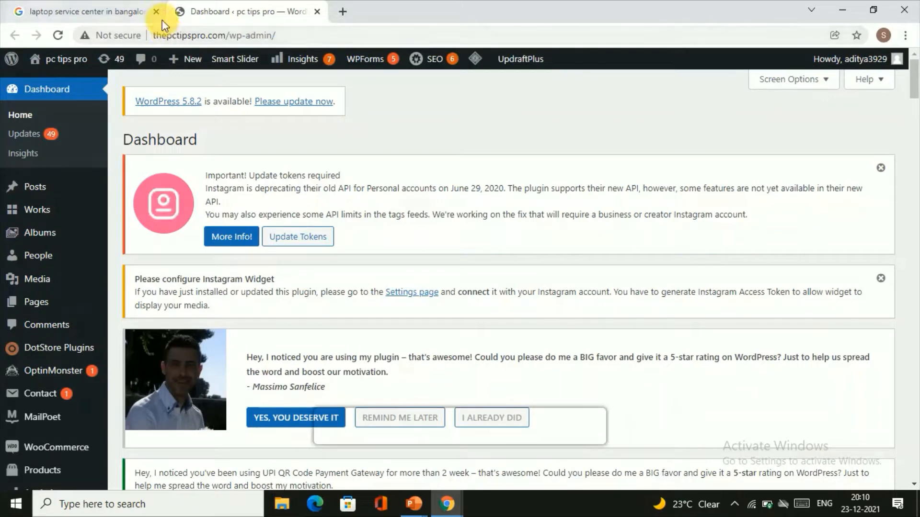
mouse_move(145, 44)
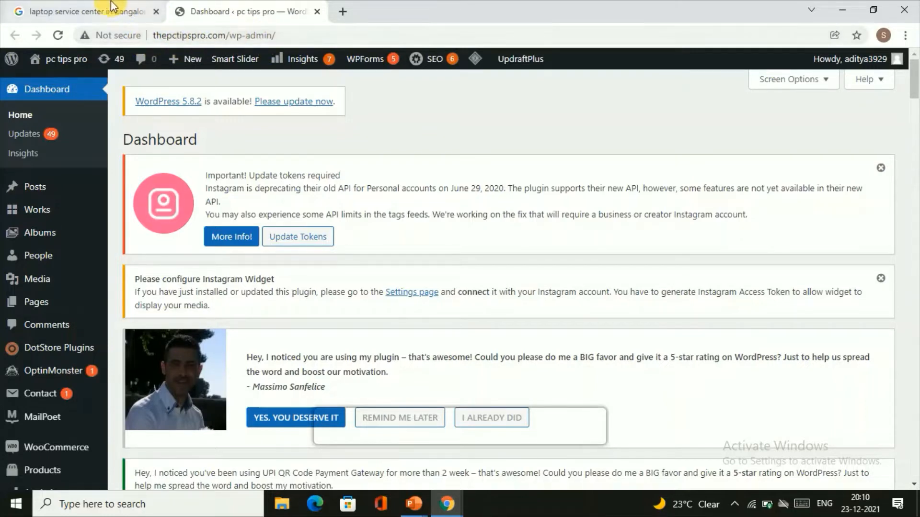
left_click(85, 11)
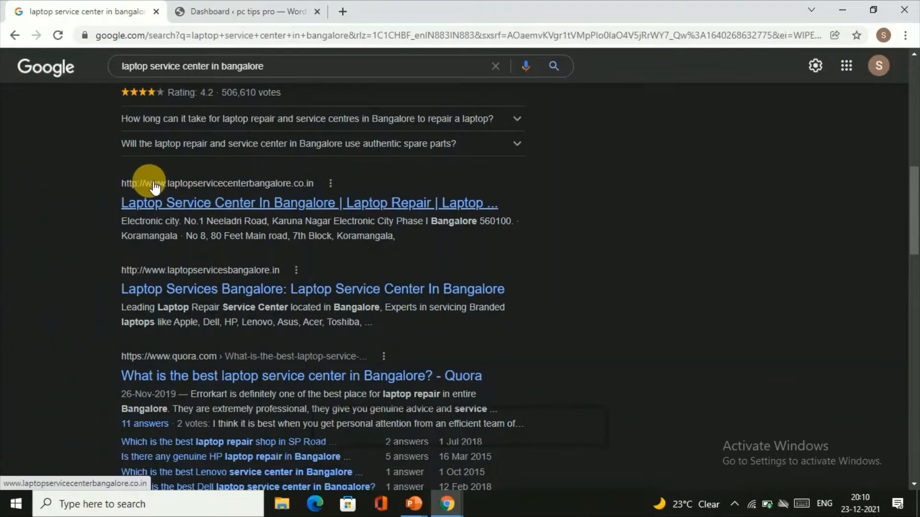
mouse_move(309, 260)
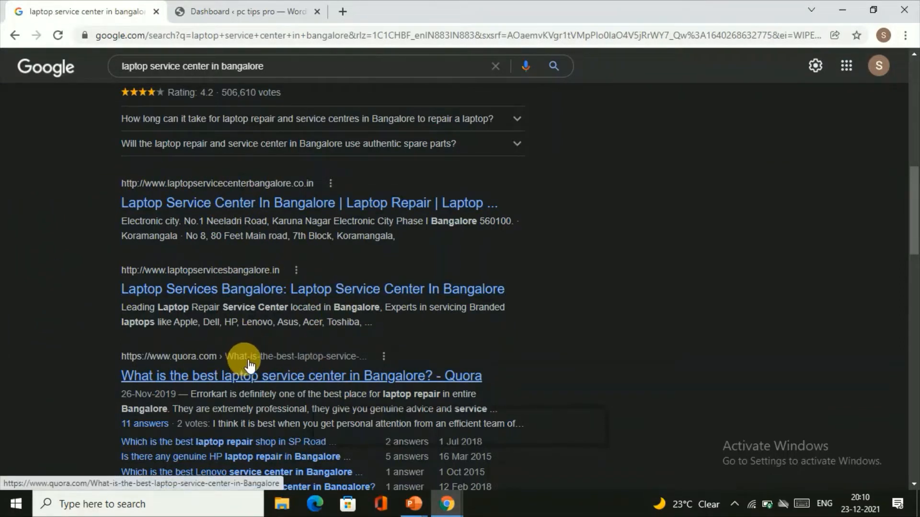
mouse_move(274, 360)
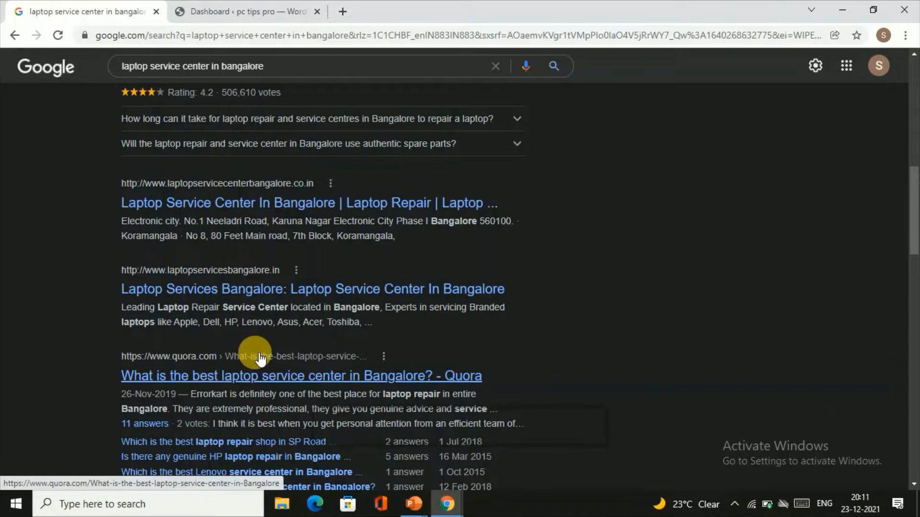
left_click(244, 11)
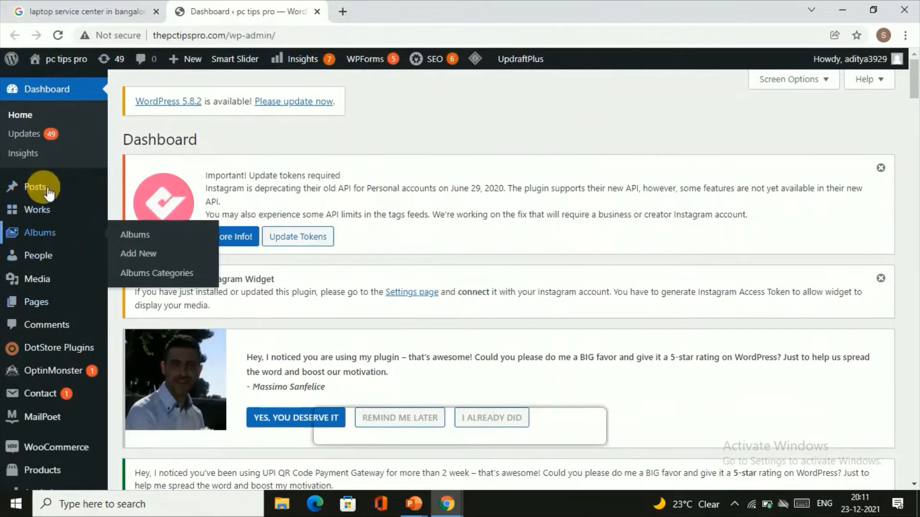
Search the Add New plugin directory for 'seo'.
scroll("down", 3)
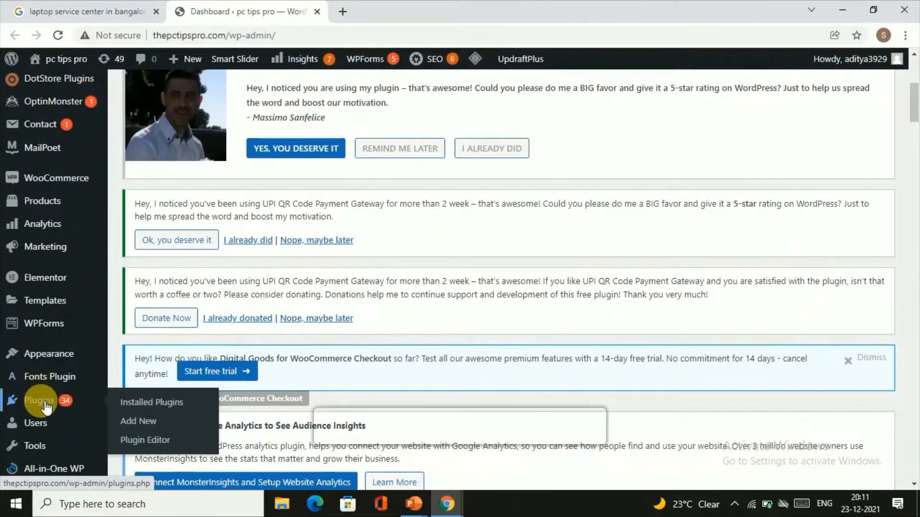
left_click(152, 402)
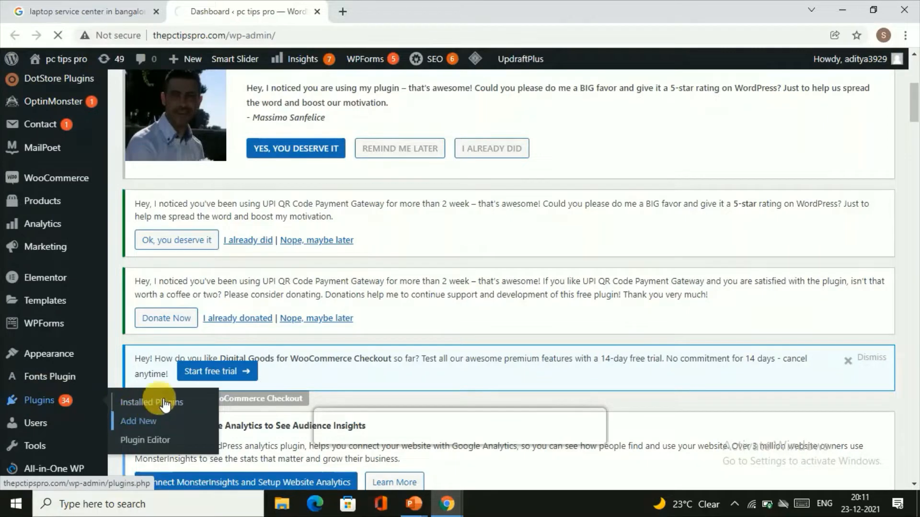
left_click(138, 421)
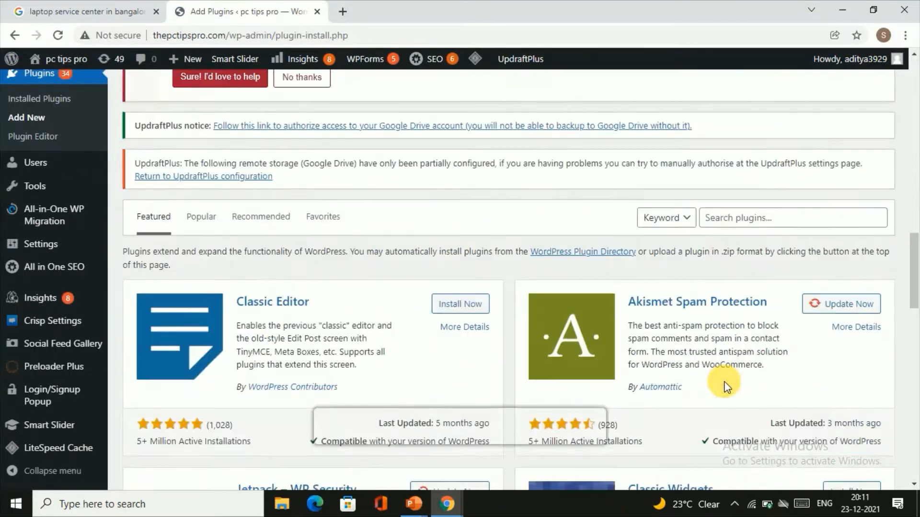
left_click(791, 293)
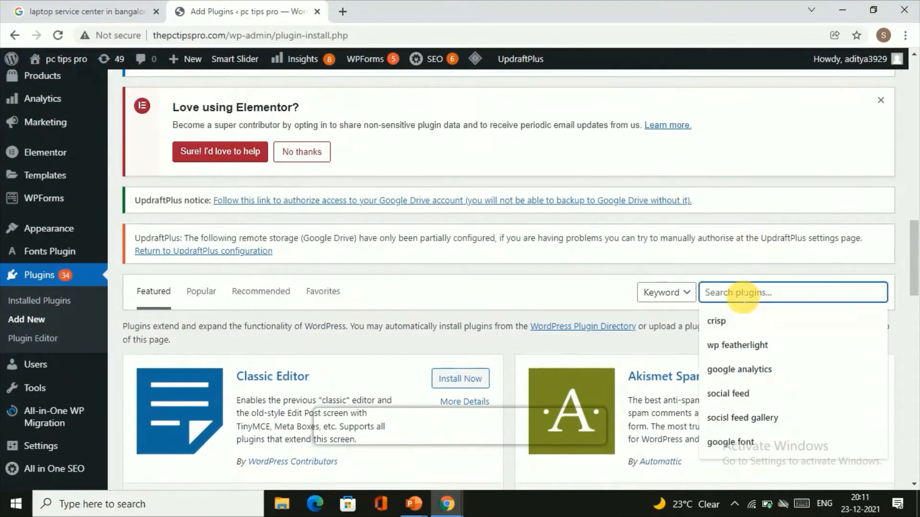
type("seo")
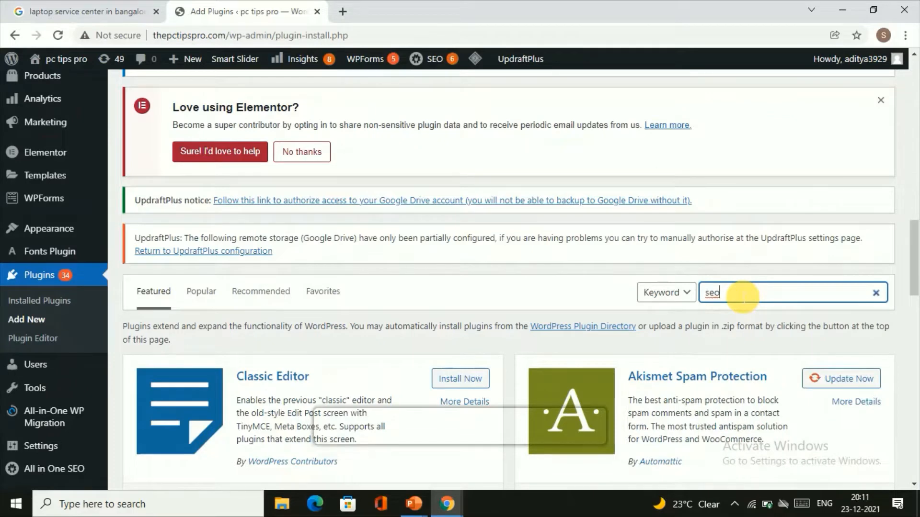
key("Enter")
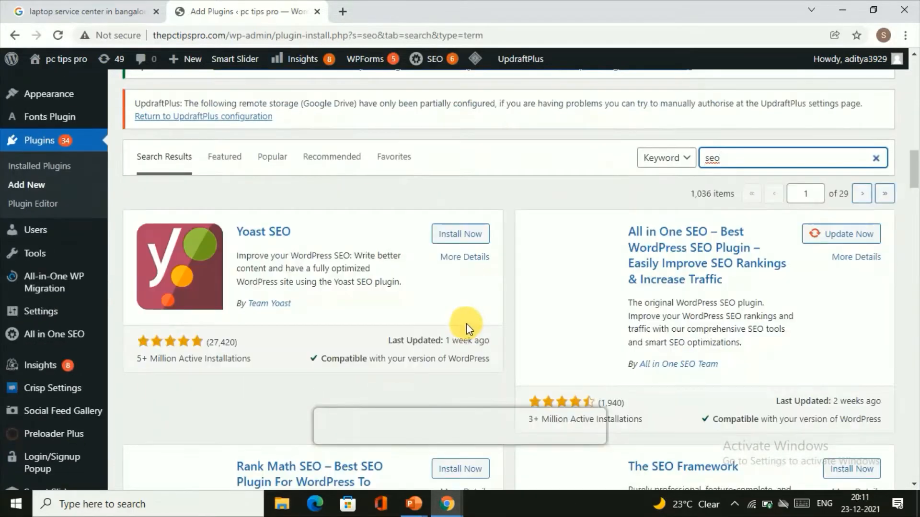
Install and activate the Yoast SEO plugin.
left_click(460, 233)
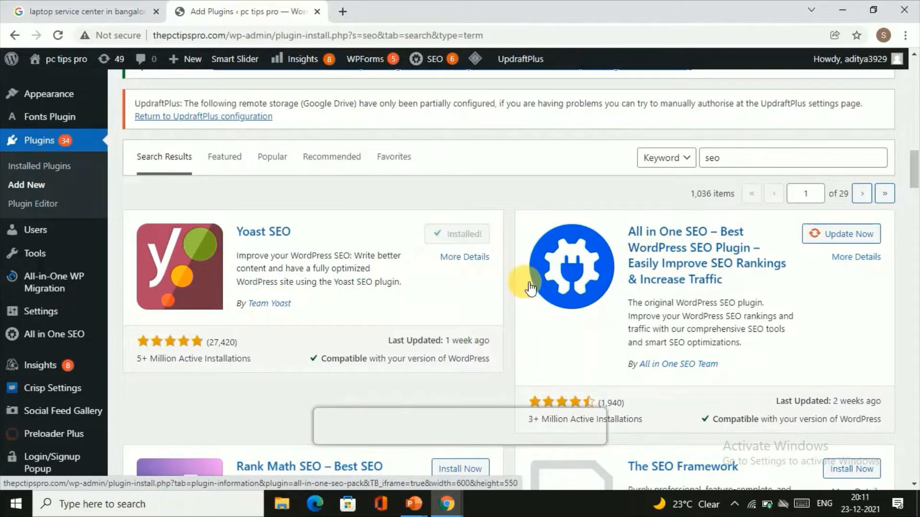
left_click(466, 234)
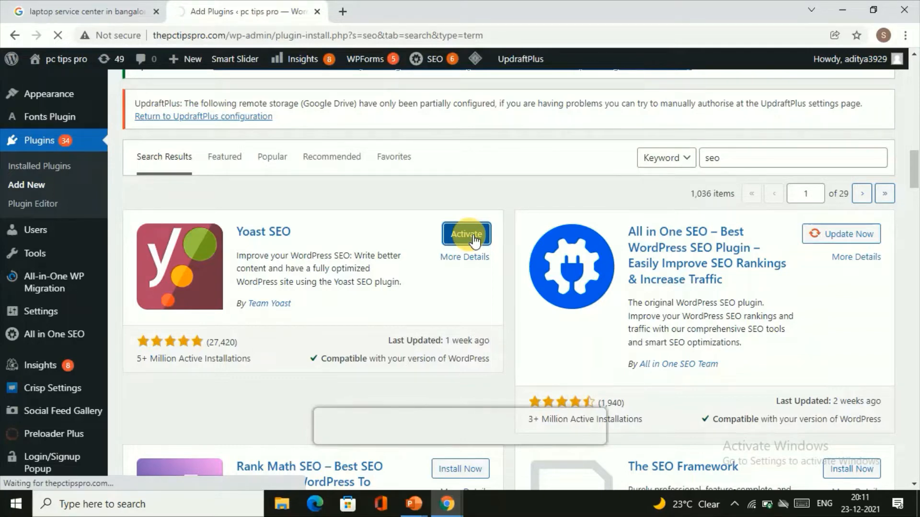
left_click(466, 233)
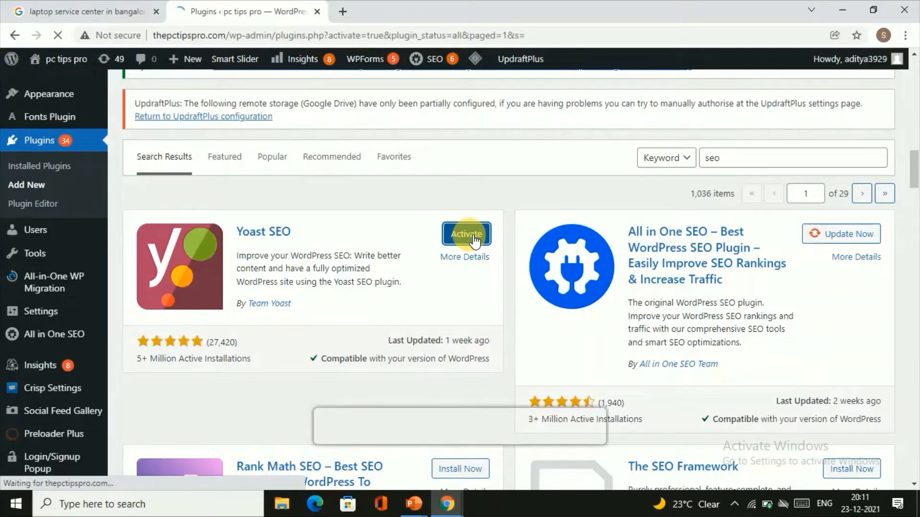
left_click(466, 234)
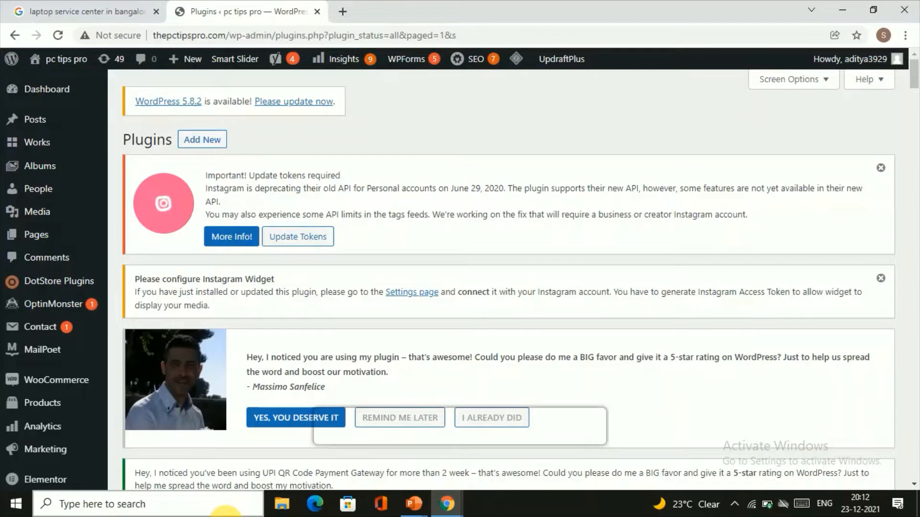
From All Posts, open the 'laptop service center in bangalore' post for editing.
left_click(35, 120)
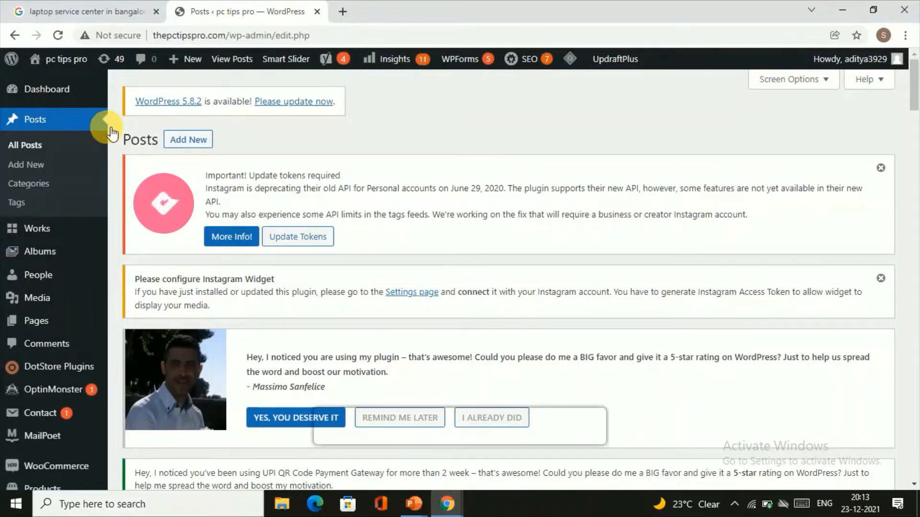
mouse_move(68, 154)
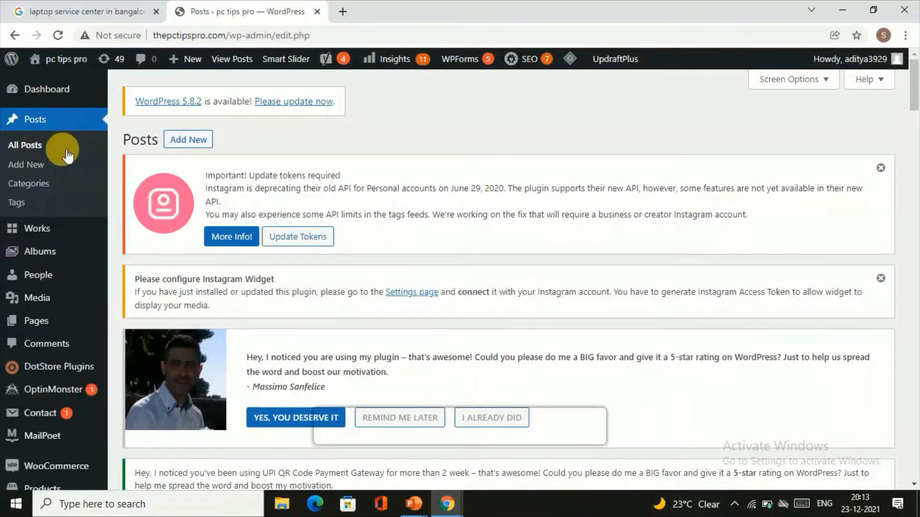
left_click(25, 146)
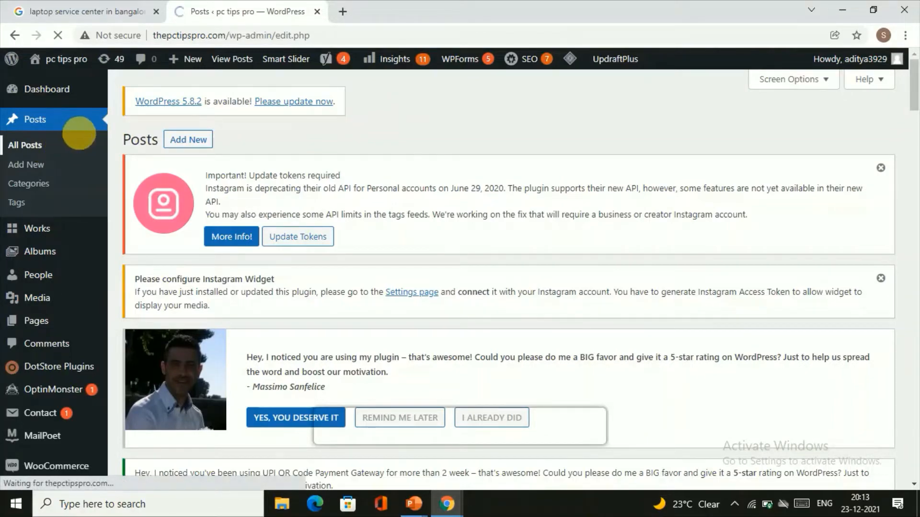
scroll("down", 3)
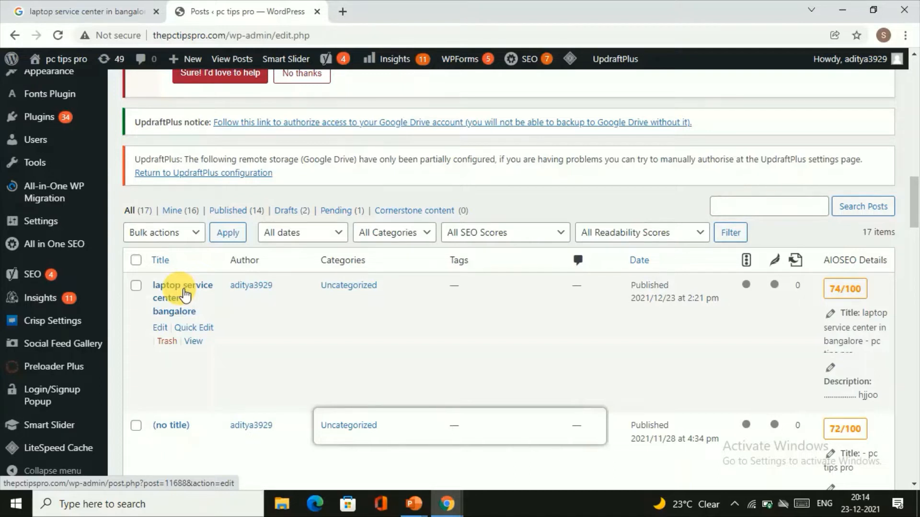
left_click(159, 327)
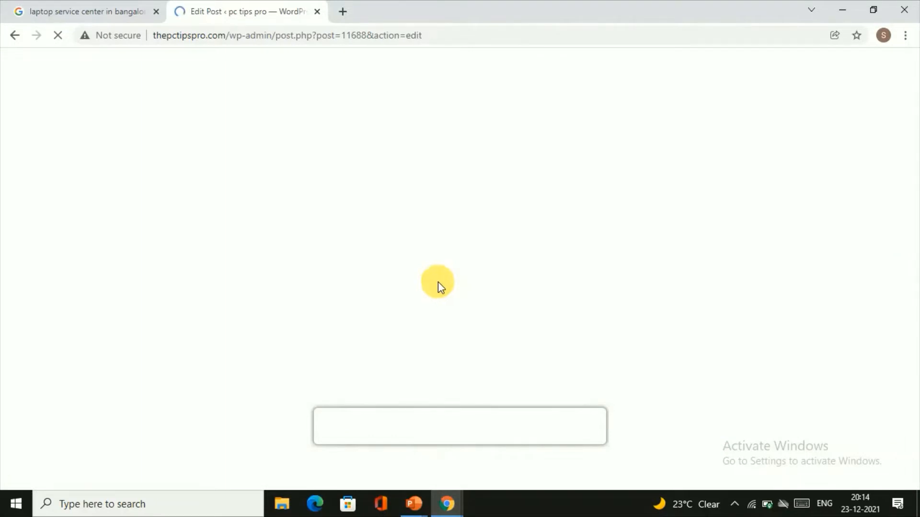
mouse_move(415, 218)
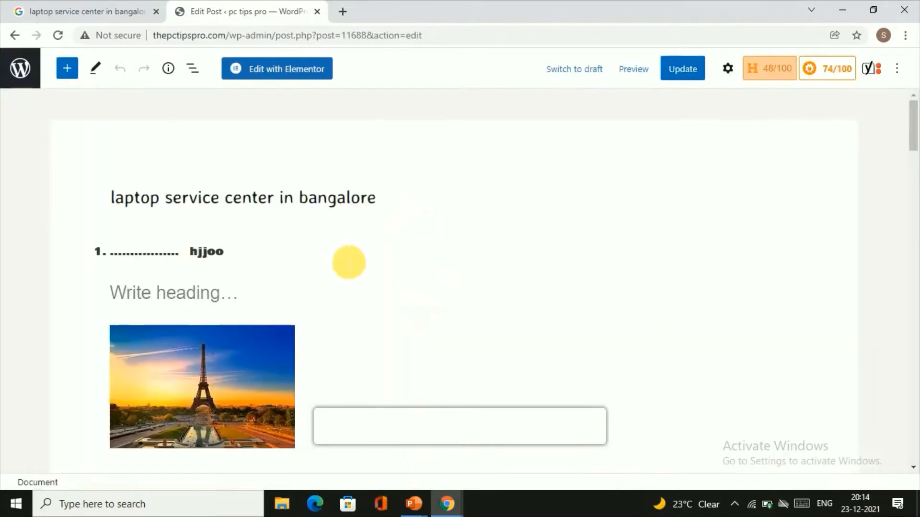
mouse_move(374, 228)
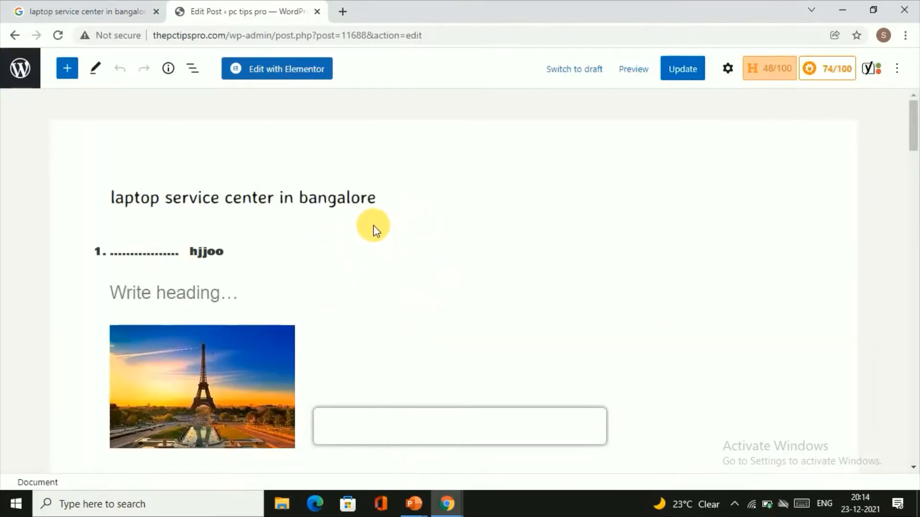
Return to the Edit Post tab whose snippet preview shows the ?p=11688 address.
scroll("down", 3)
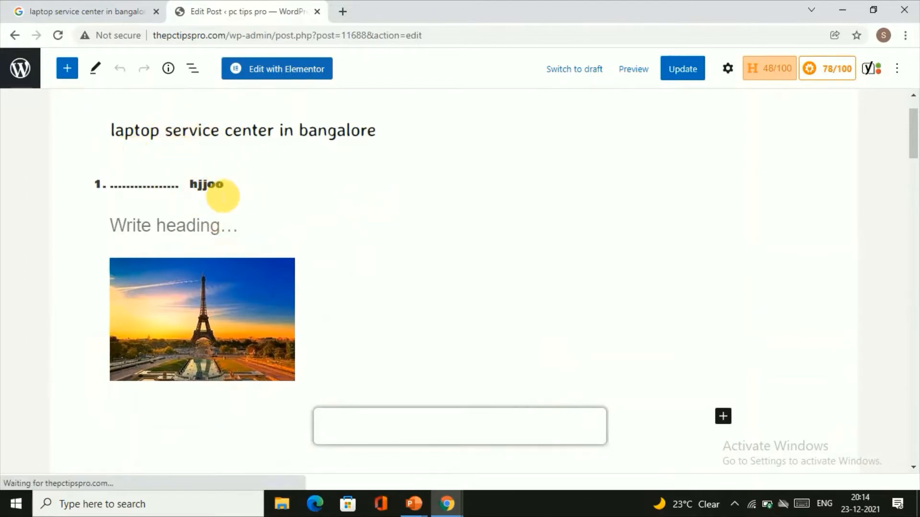
scroll("down", 3)
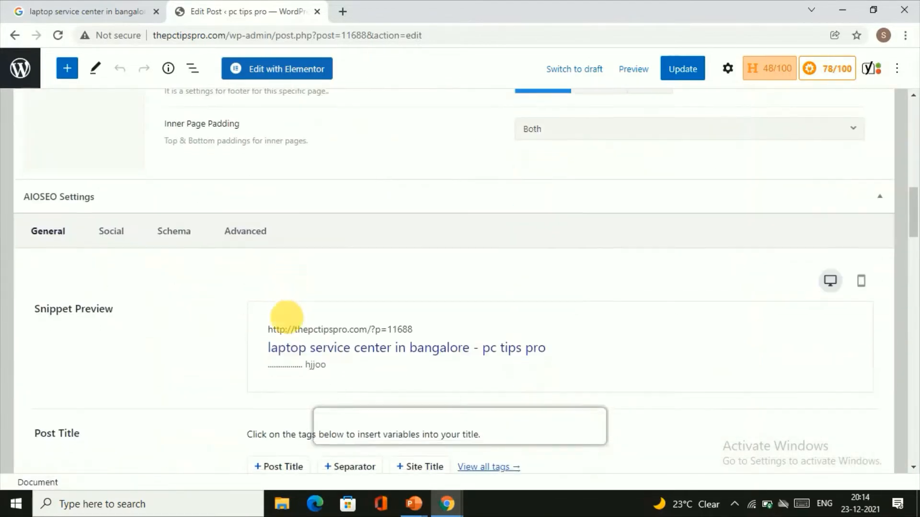
scroll("down", 3)
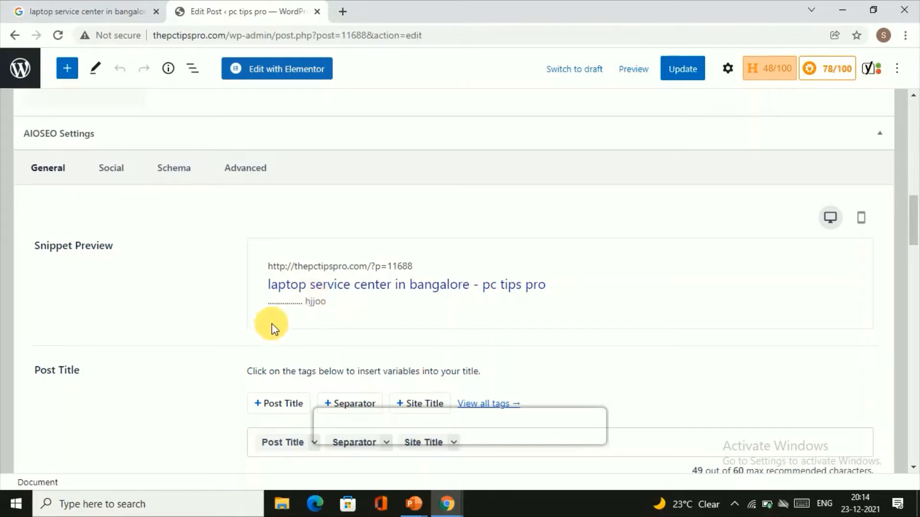
mouse_move(301, 360)
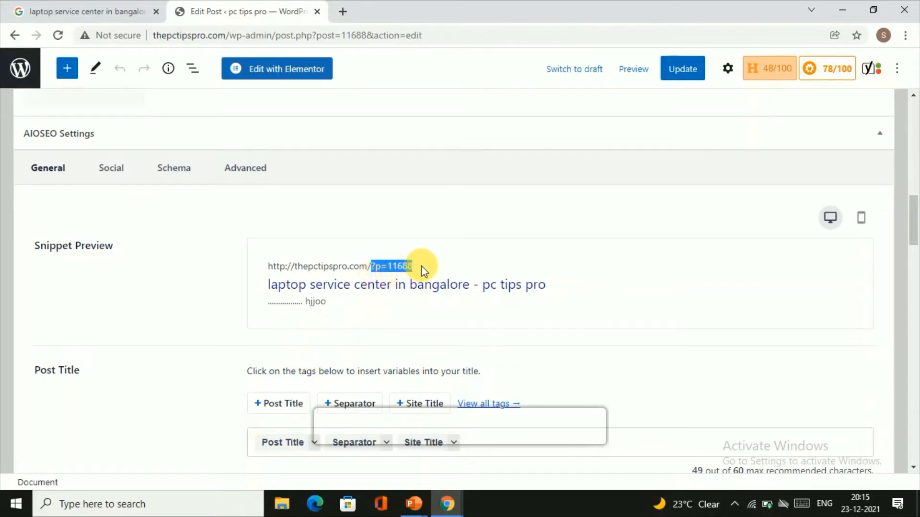
mouse_move(431, 229)
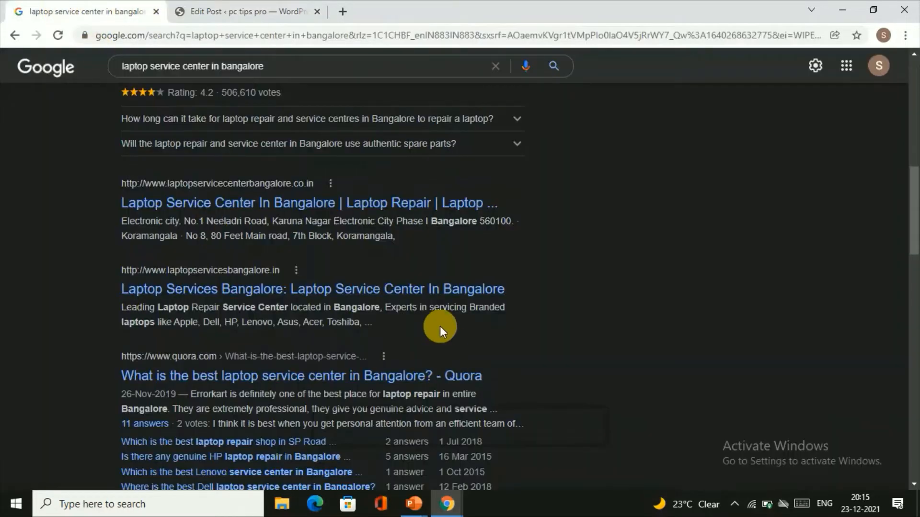
mouse_move(276, 376)
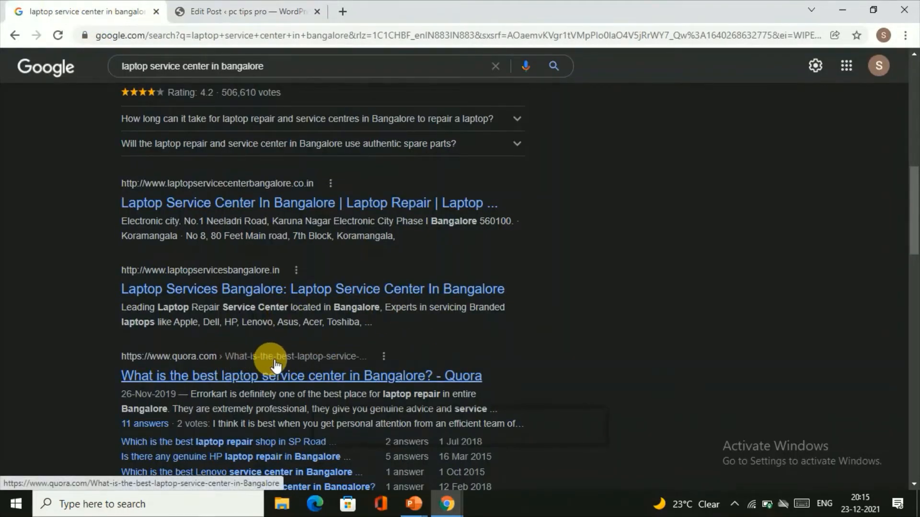
mouse_move(217, 341)
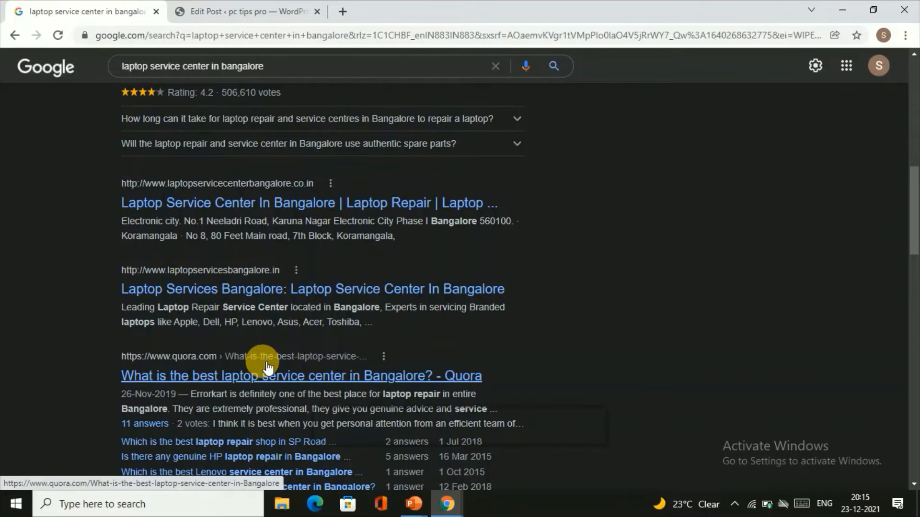
left_click(246, 11)
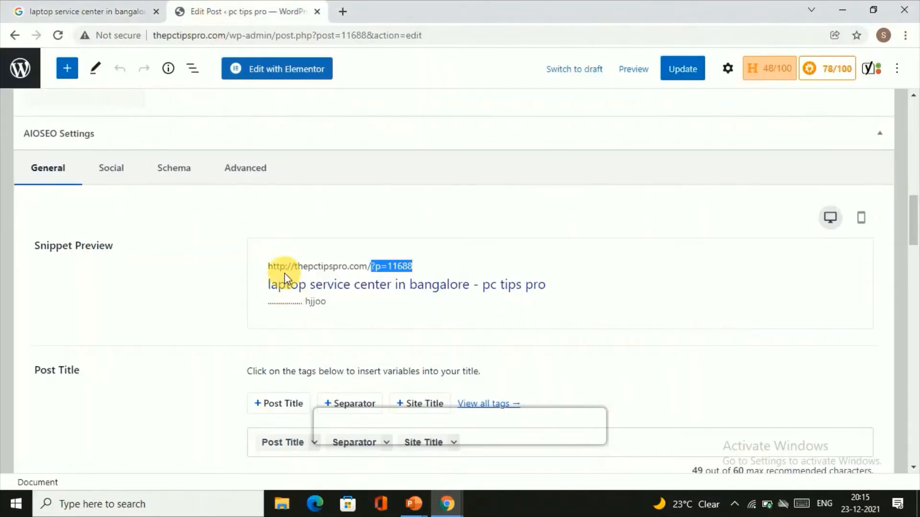
mouse_move(19, 68)
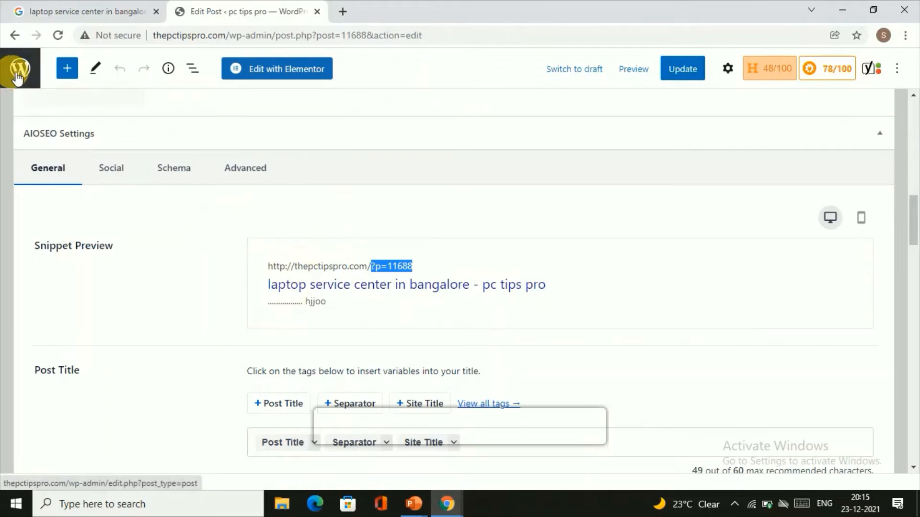
Go from the dashboard to Settings > Permalinks.
left_click(20, 68)
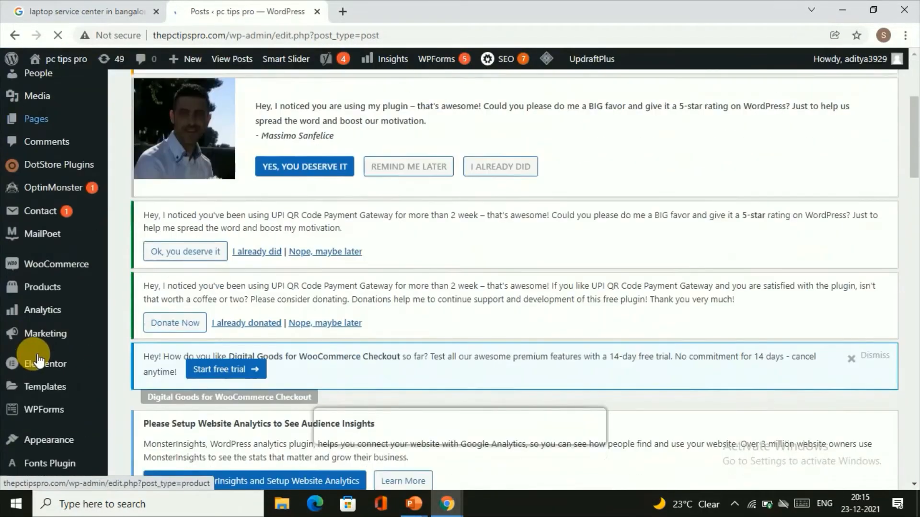
scroll("down", 3)
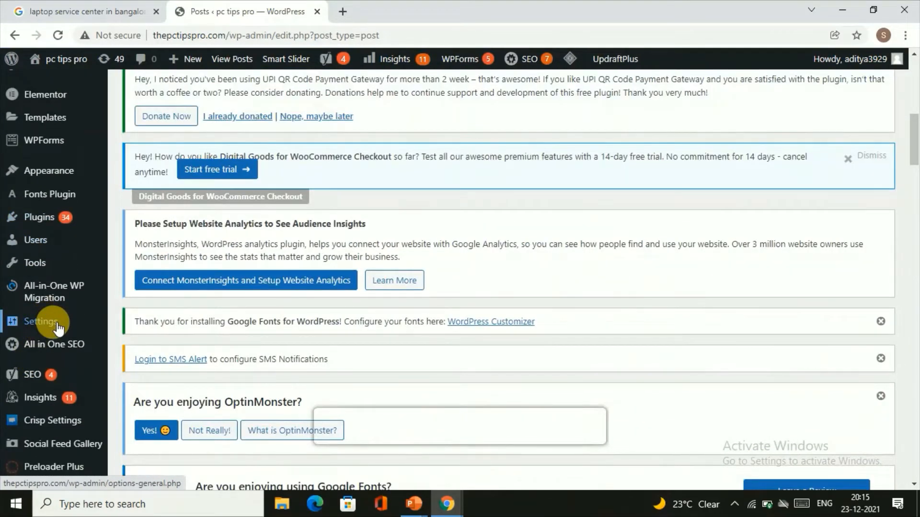
left_click(41, 321)
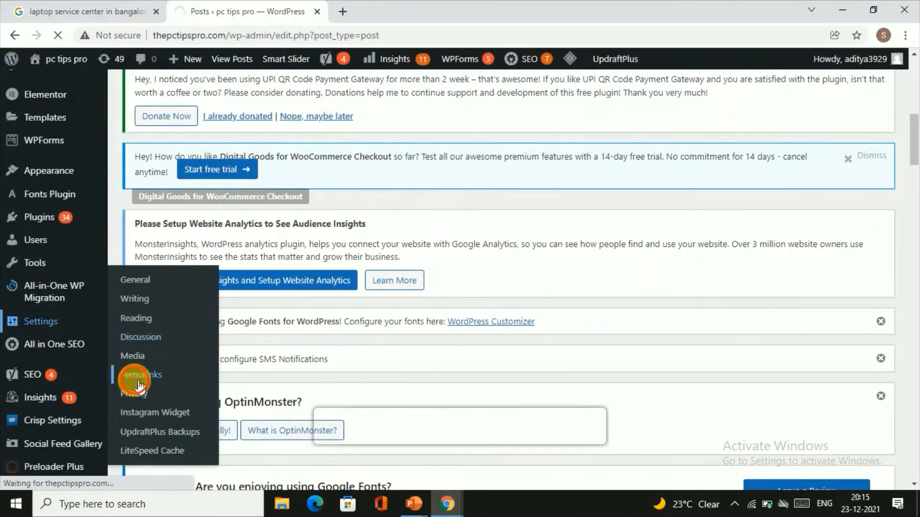
left_click(135, 280)
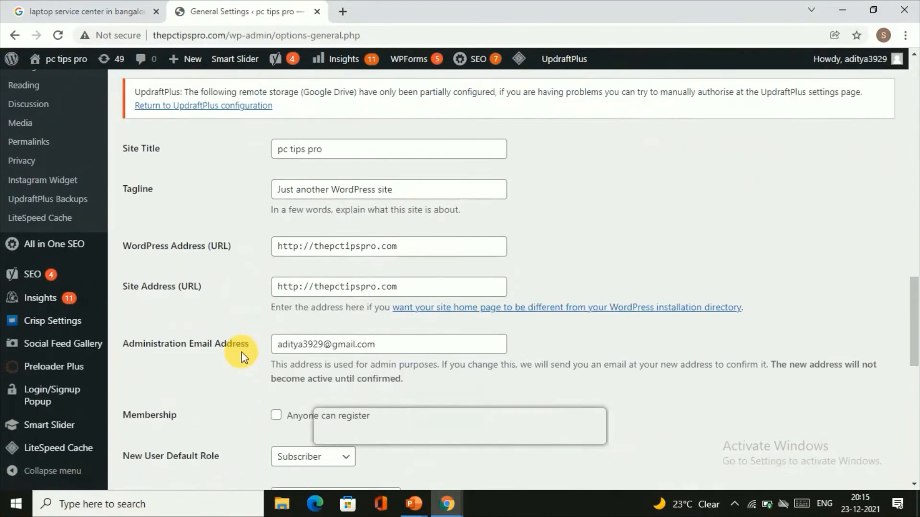
left_click(28, 141)
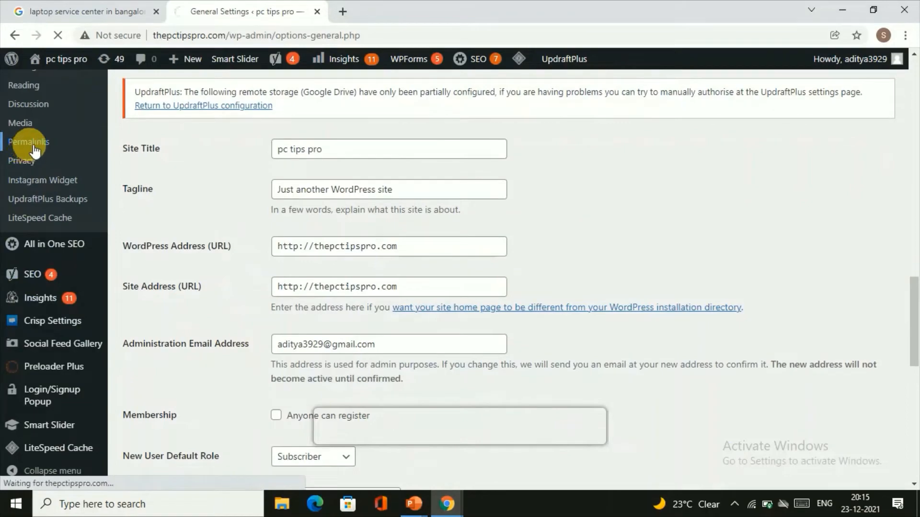
left_click(30, 142)
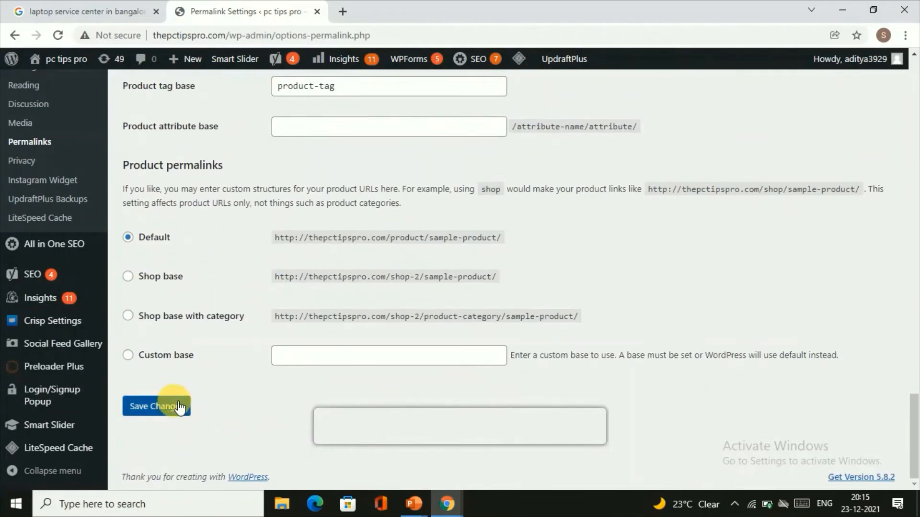
Save the permalink settings so posts use readable name URLs.
left_click(157, 406)
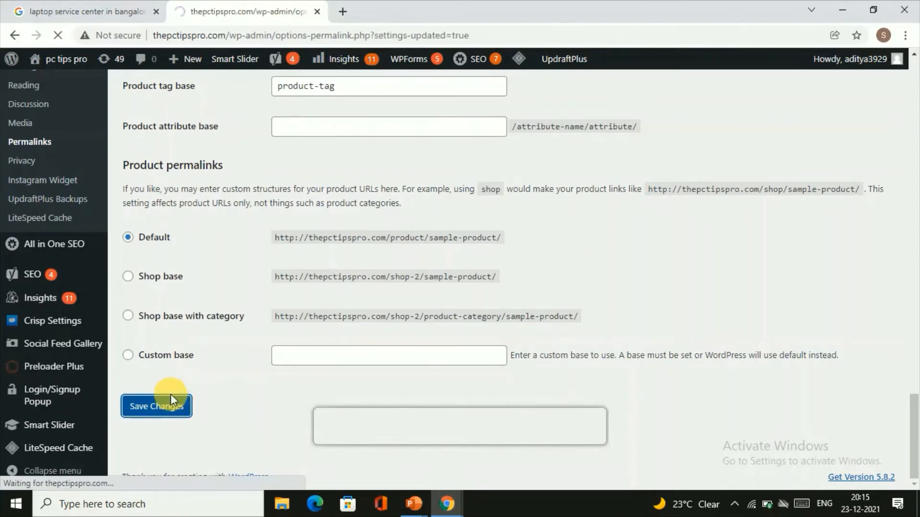
left_click(157, 406)
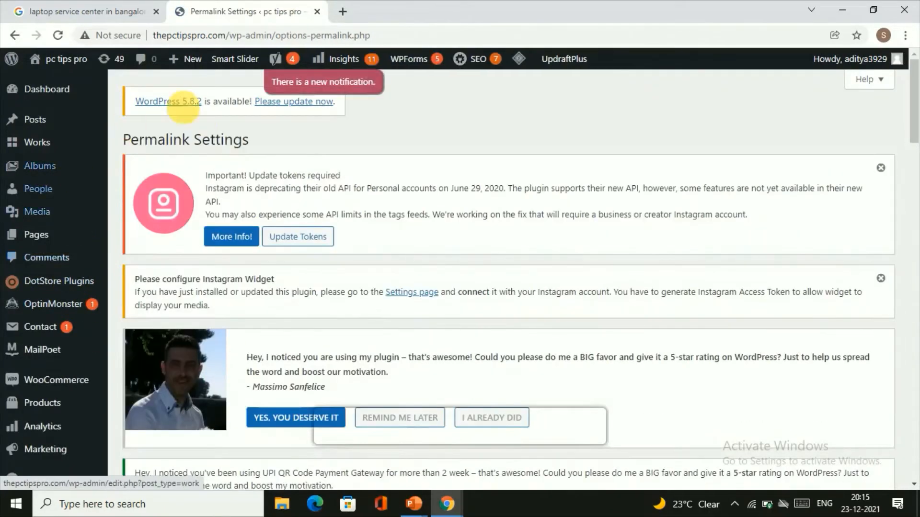
mouse_move(34, 120)
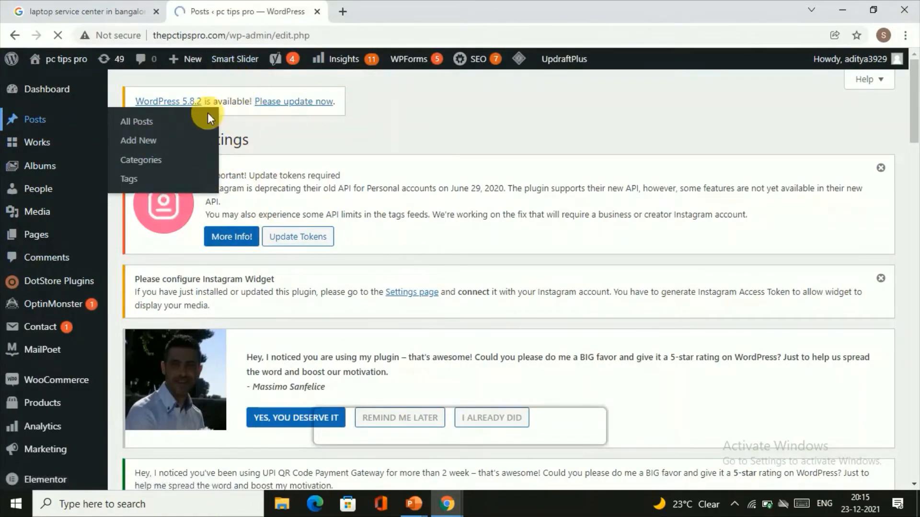
Reopen the post and review the snippet preview now showing the laptop-service-center-in-bangalore slug.
scroll("down", 3)
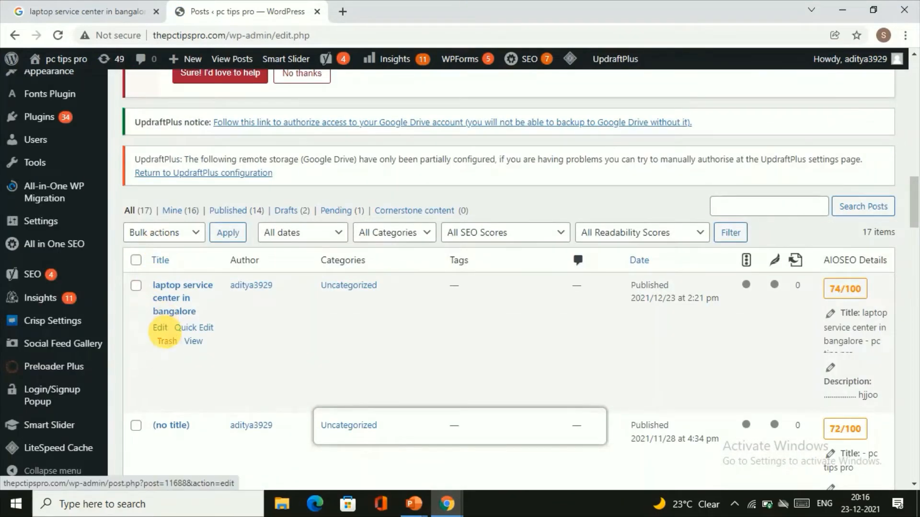
left_click(159, 327)
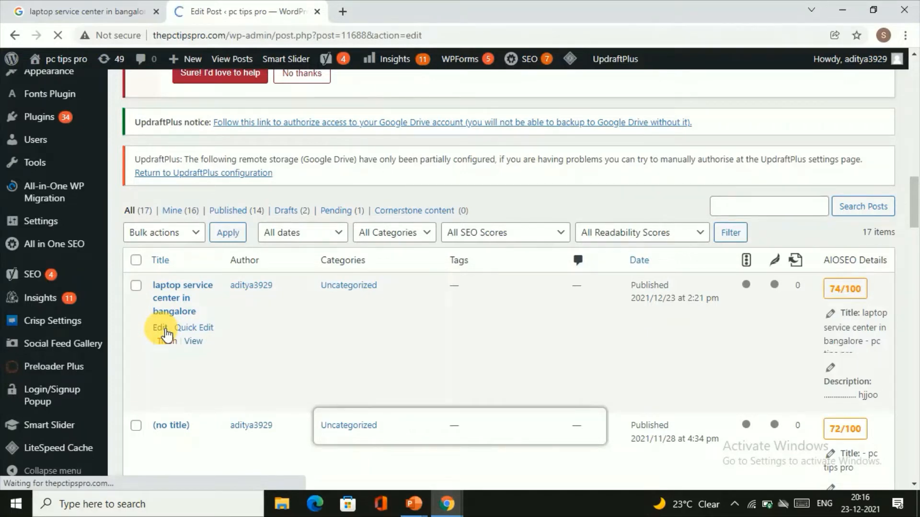
left_click(159, 327)
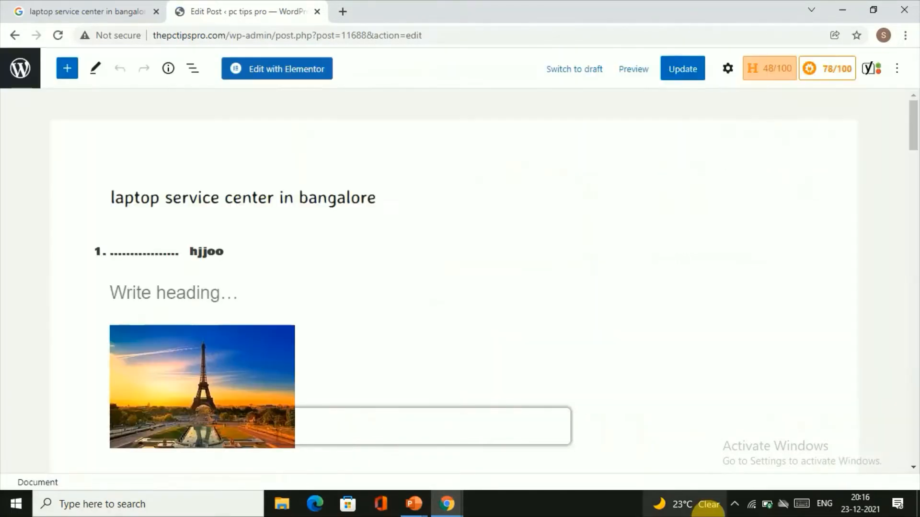
scroll("down", 3)
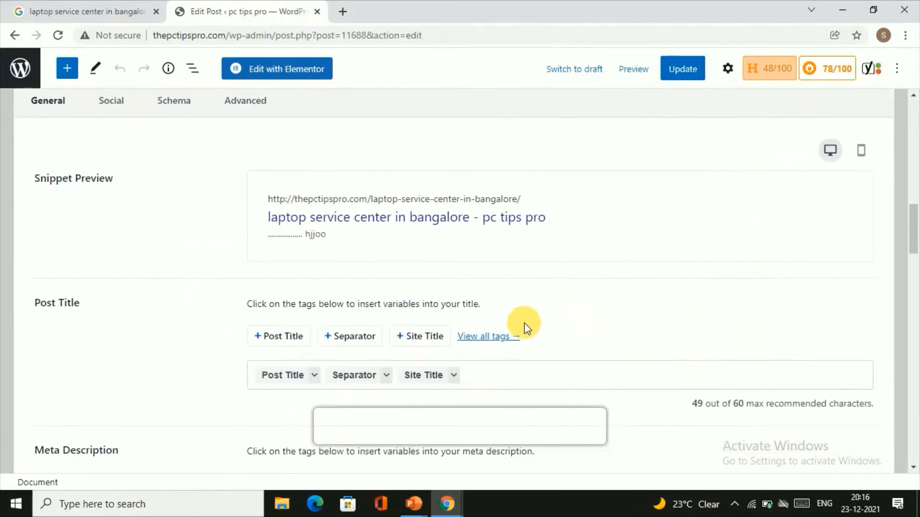
mouse_move(346, 303)
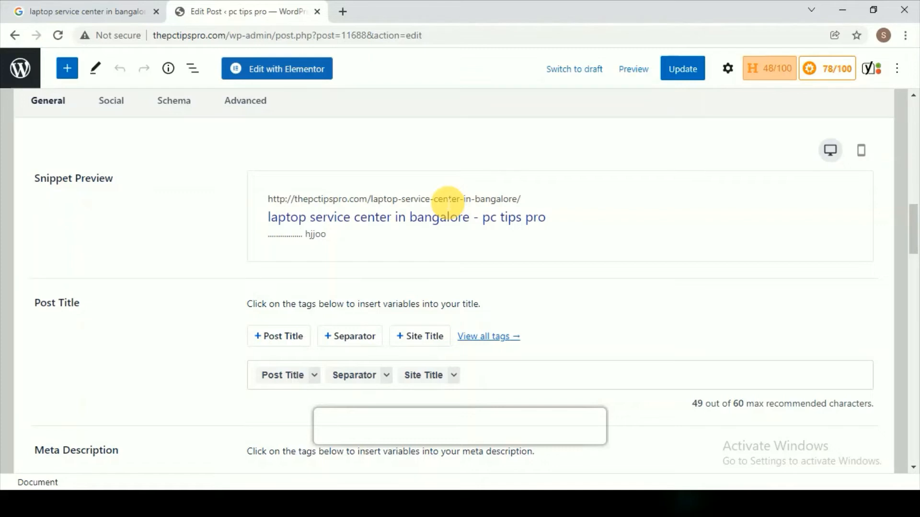
mouse_move(601, 399)
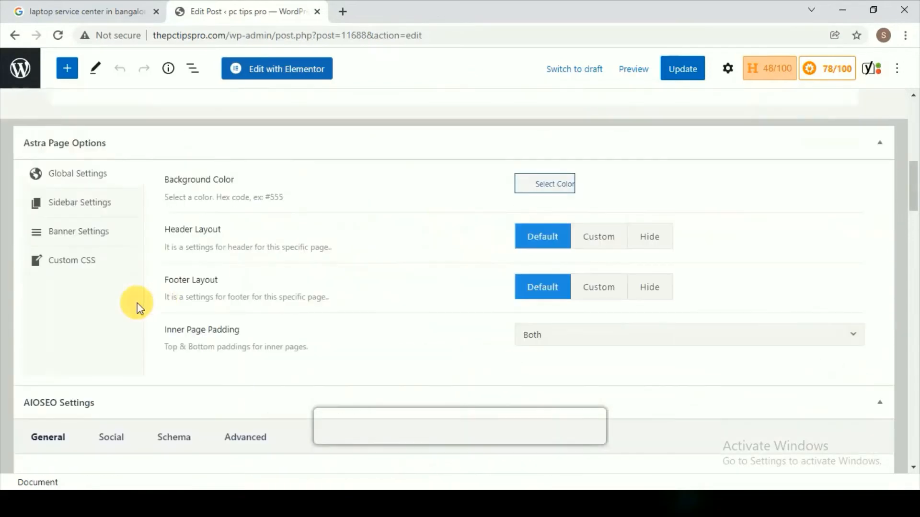
scroll("up", 3)
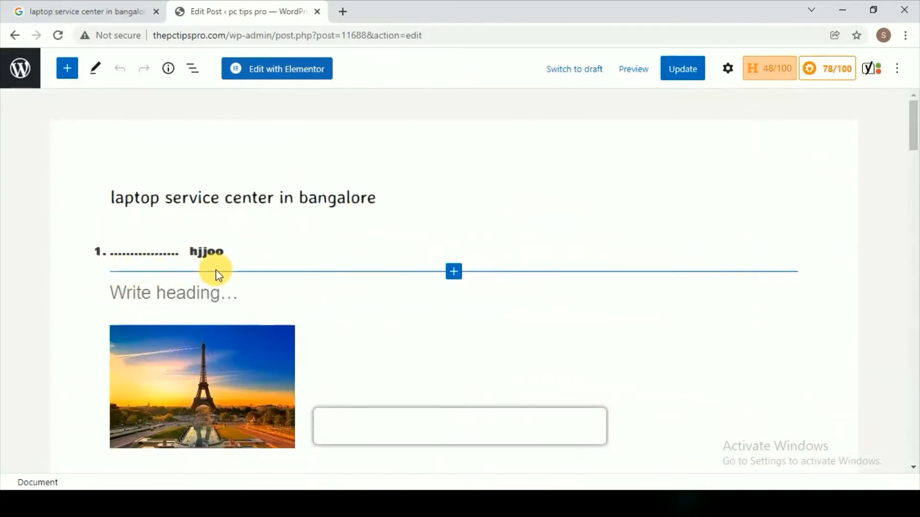
scroll("down", 3)
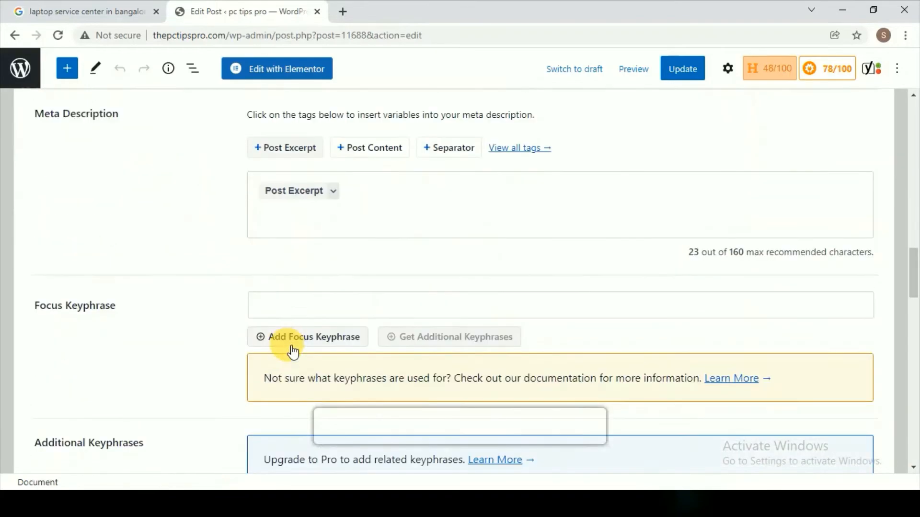
scroll("down", 3)
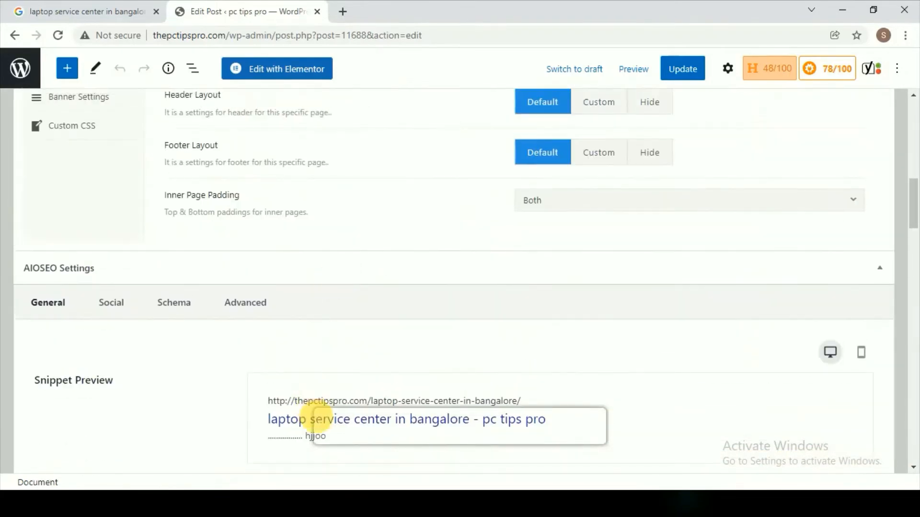
scroll("down", 3)
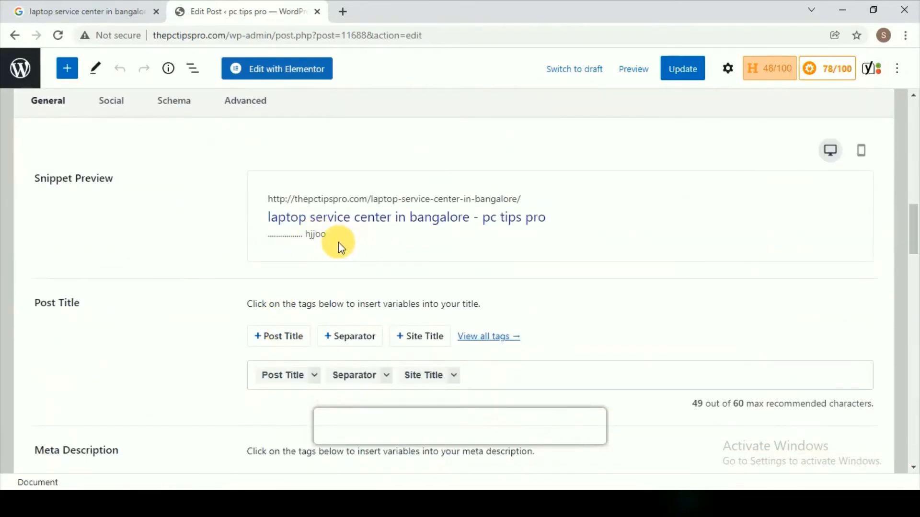
mouse_move(345, 261)
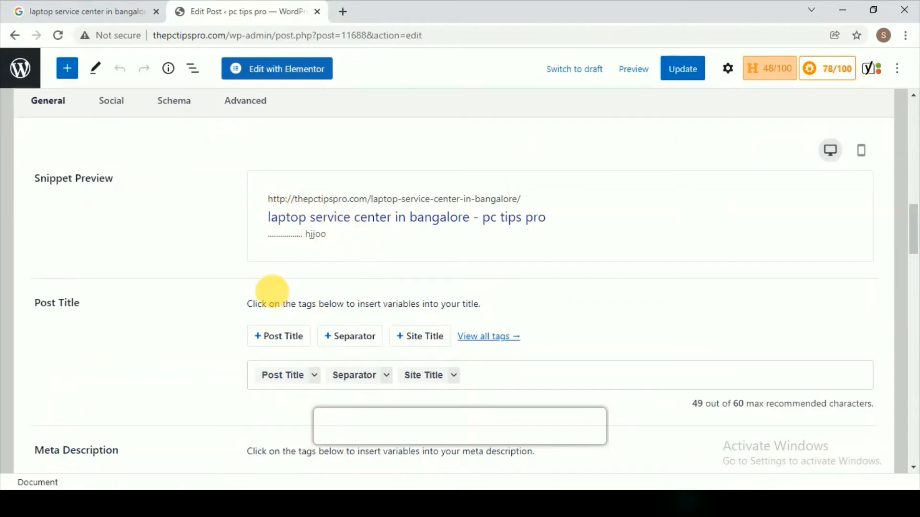
mouse_move(304, 270)
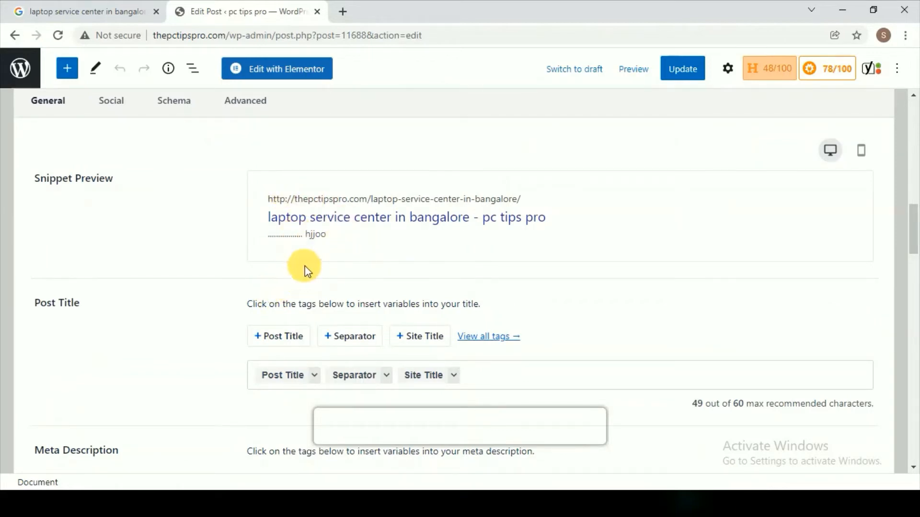
mouse_move(299, 282)
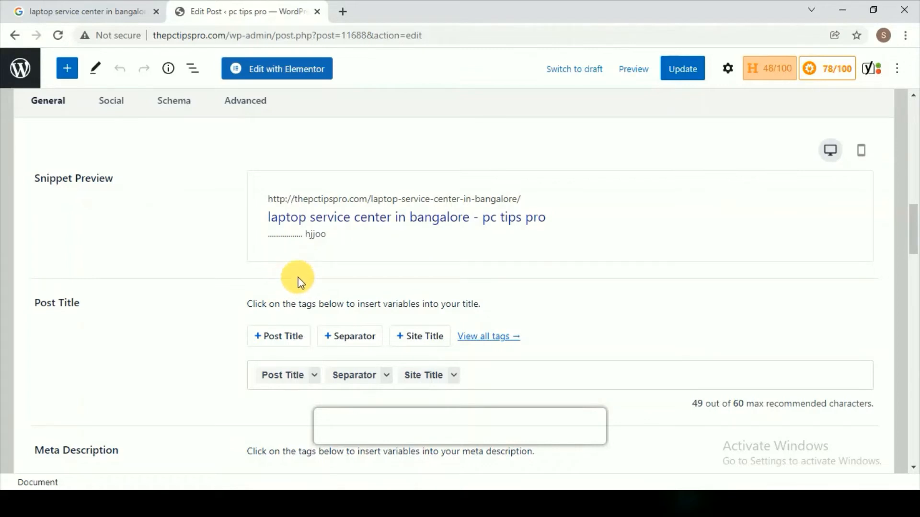
mouse_move(298, 282)
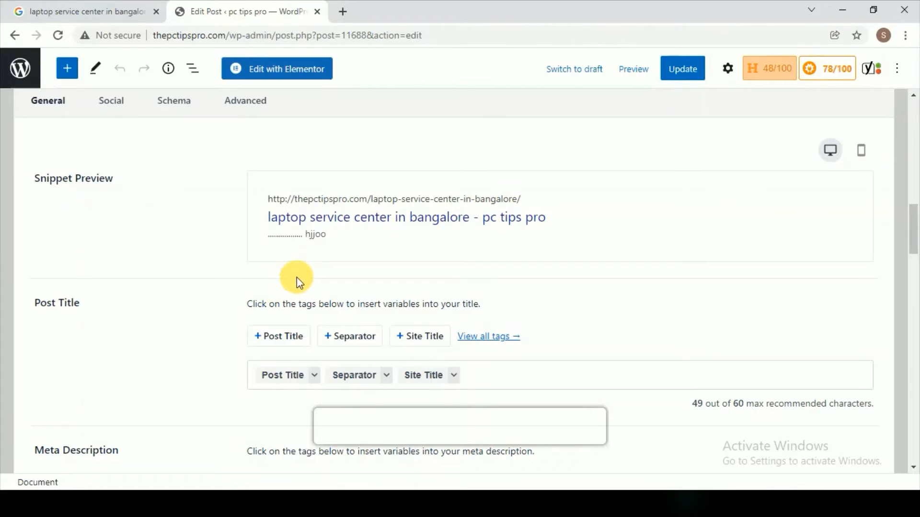
mouse_move(288, 302)
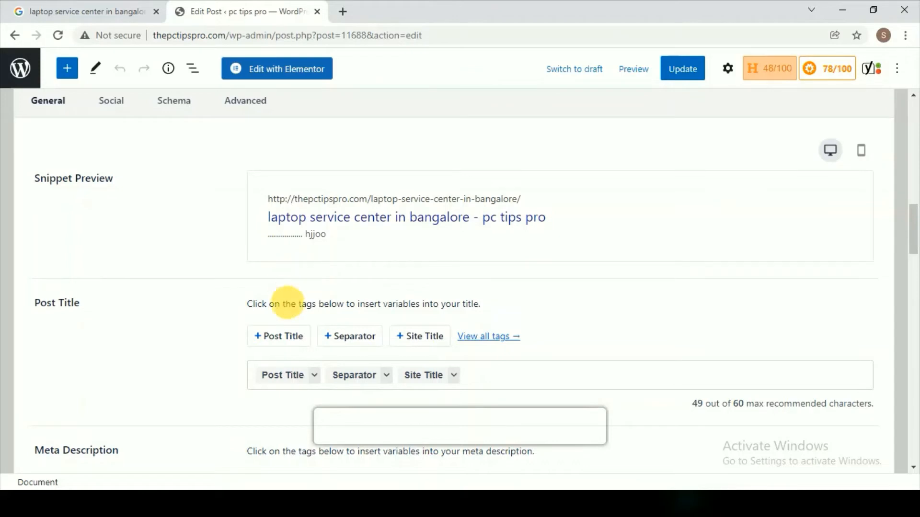
mouse_move(563, 13)
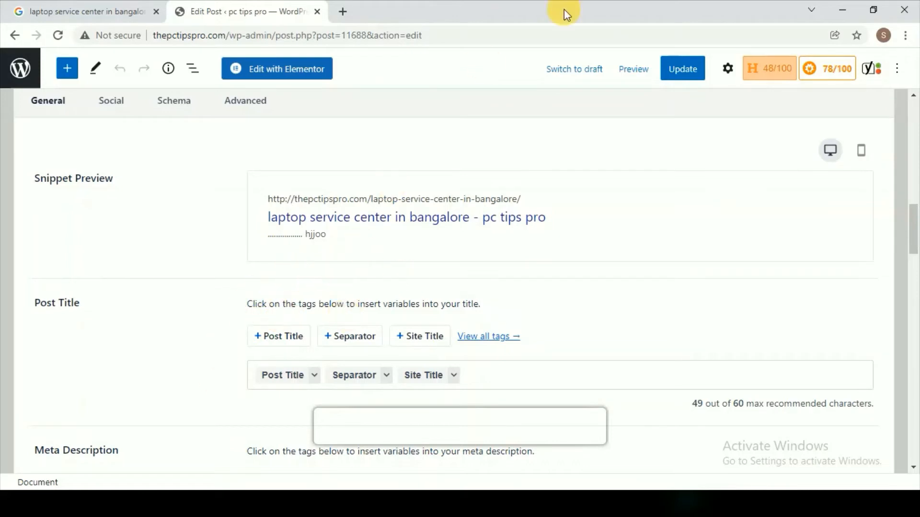
mouse_move(613, 6)
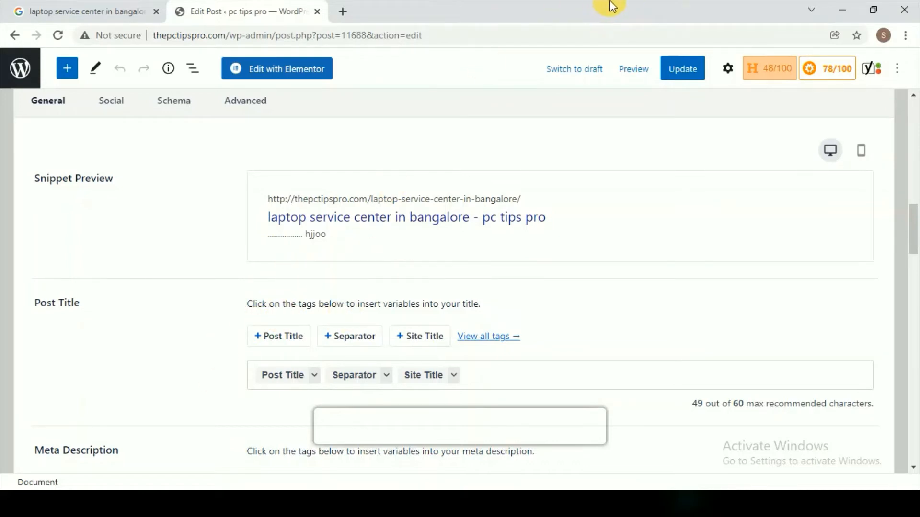
mouse_move(561, 24)
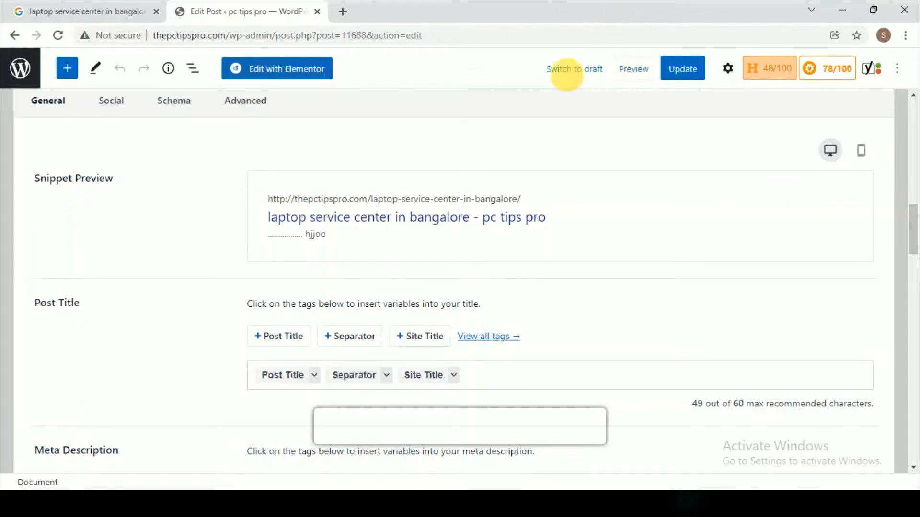
mouse_move(515, 40)
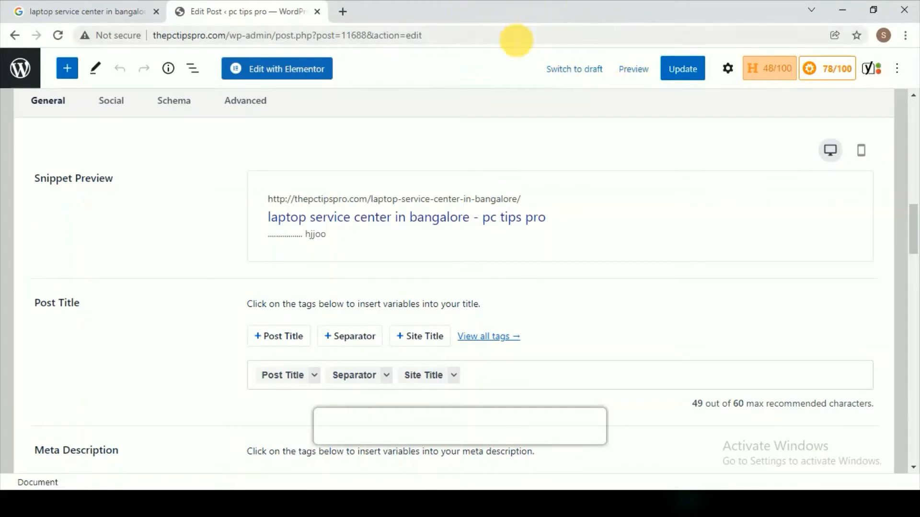
mouse_move(516, 187)
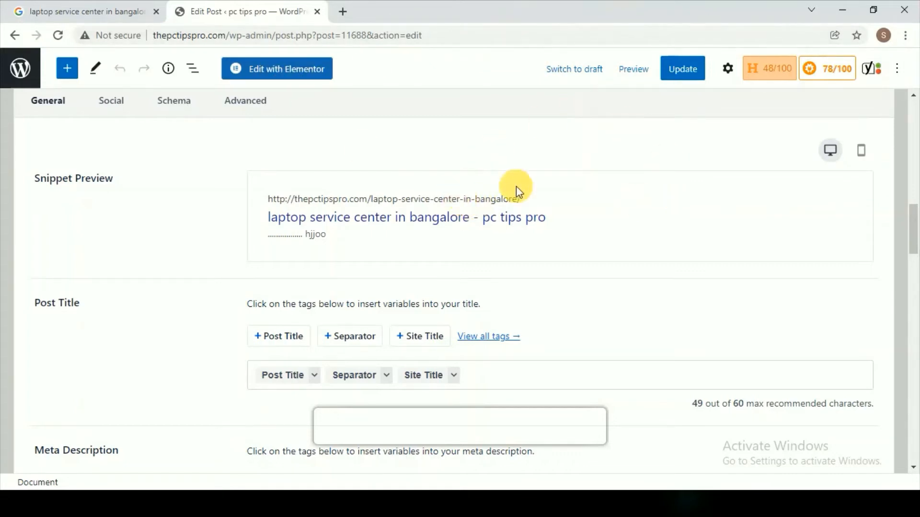
mouse_move(590, 211)
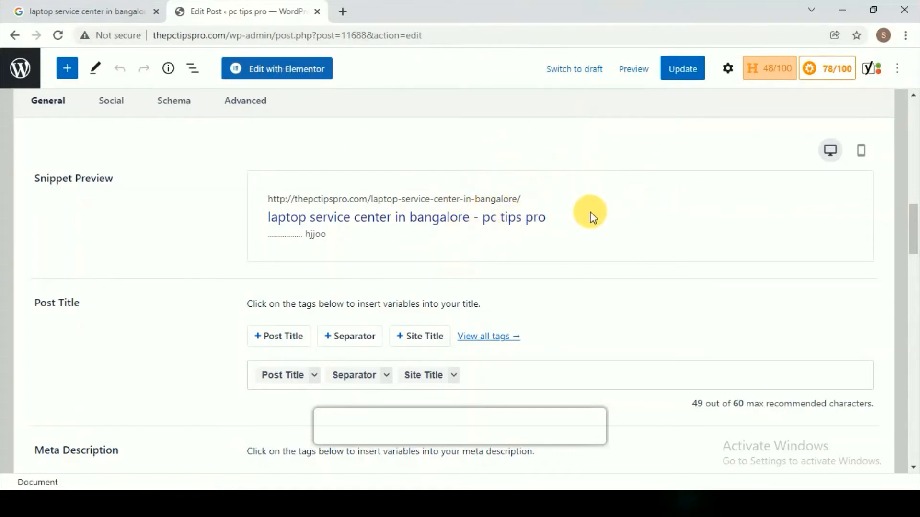
mouse_move(323, 173)
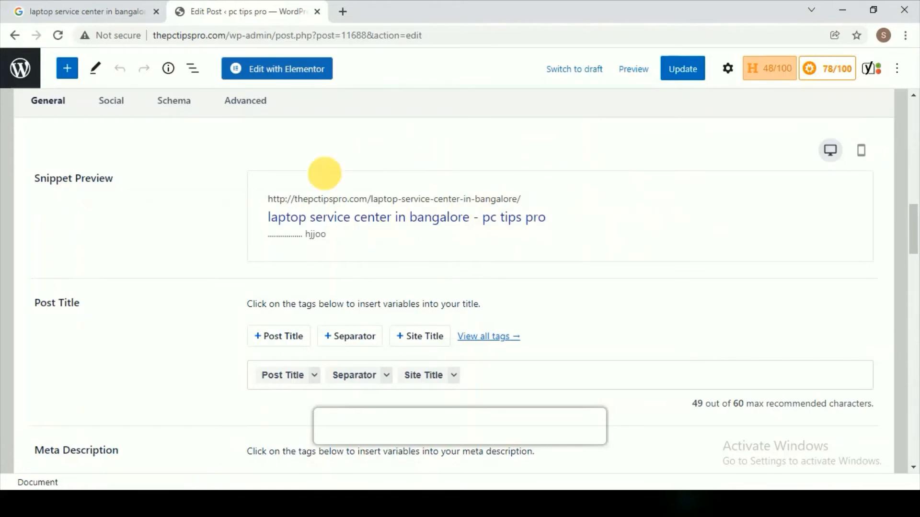
mouse_move(439, 323)
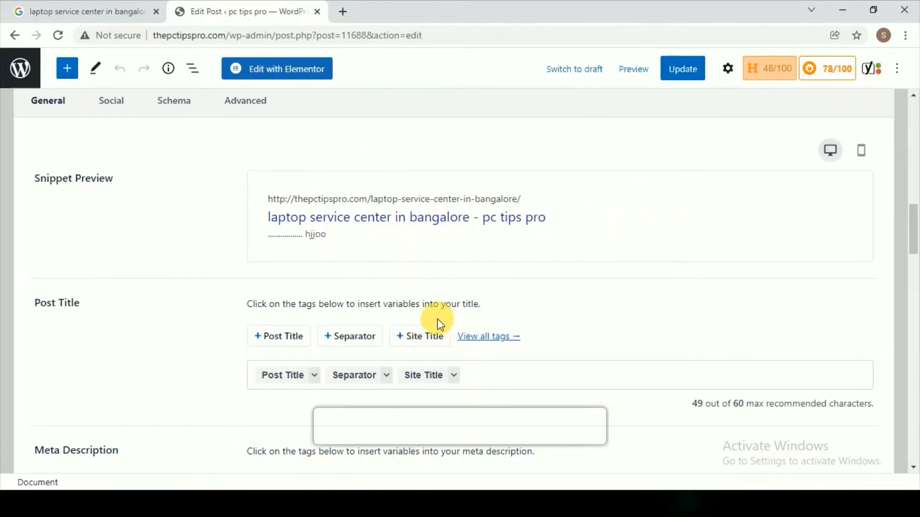
From All Posts, edit the 'laptop service center in bangalore' post again.
left_click(20, 68)
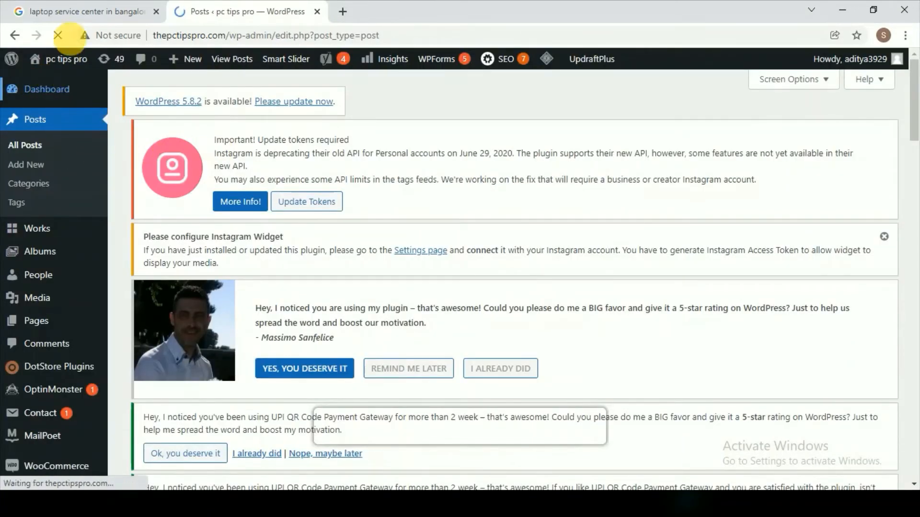
scroll("down", 3)
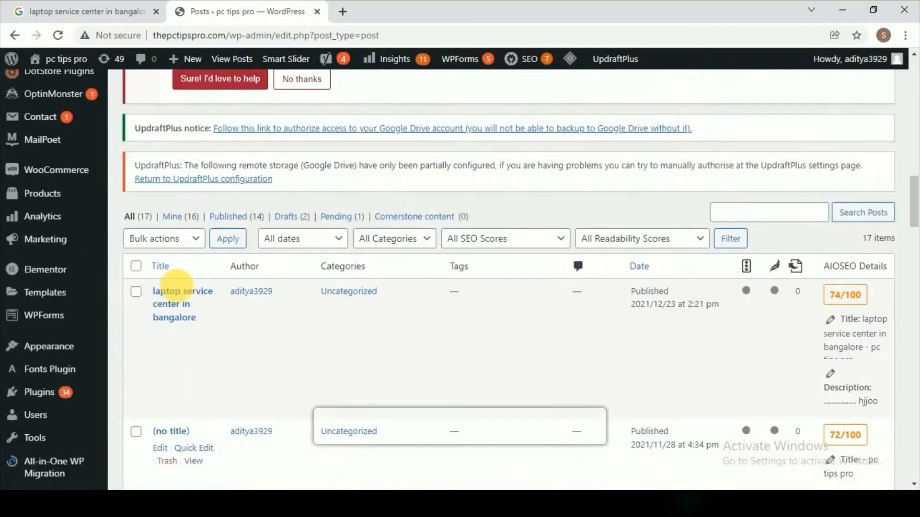
left_click(159, 395)
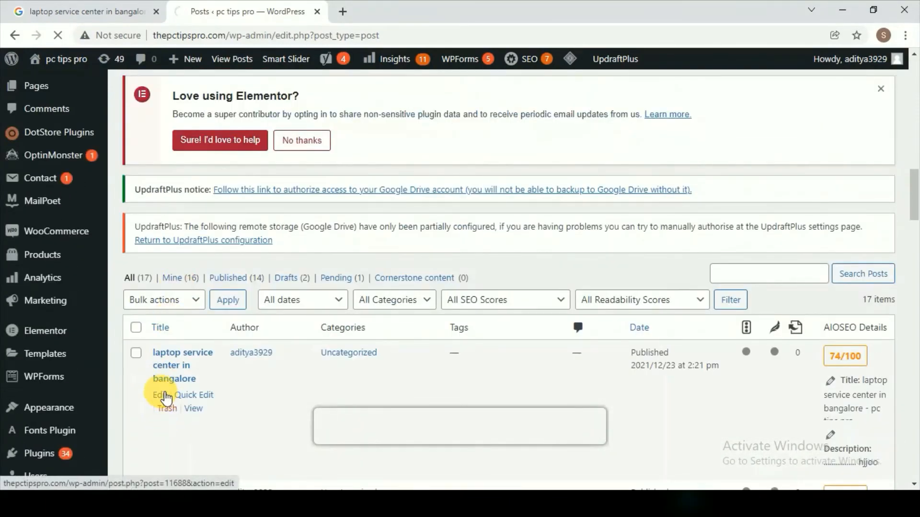
left_click(157, 394)
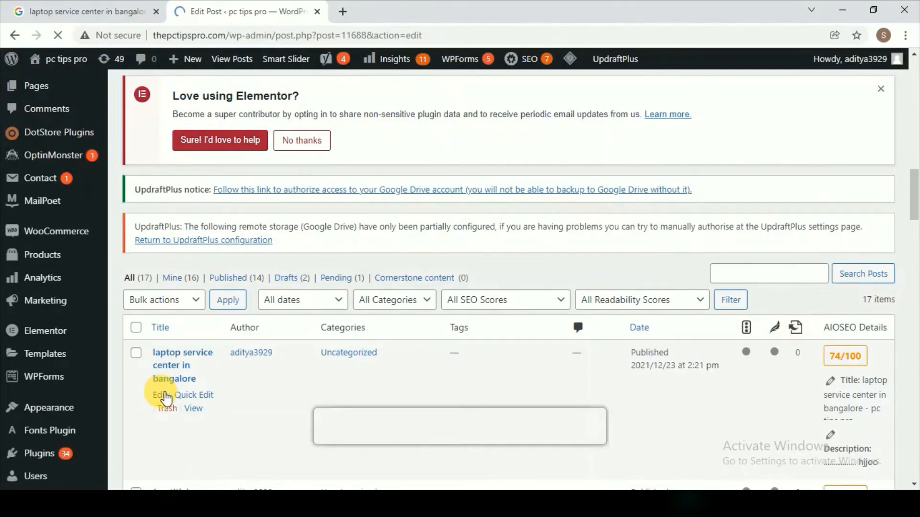
left_click(158, 395)
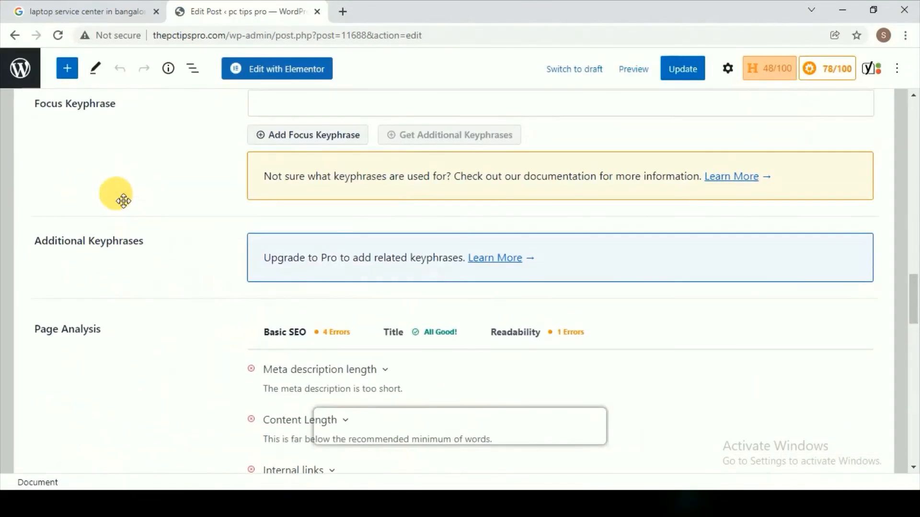
Enter 'hello everyone!' as the Yoast meta description.
scroll("up", 3)
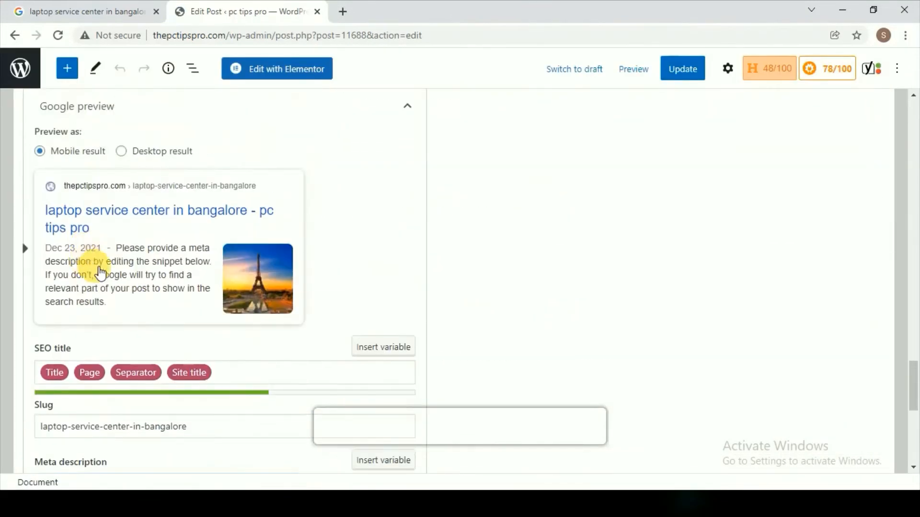
mouse_move(234, 277)
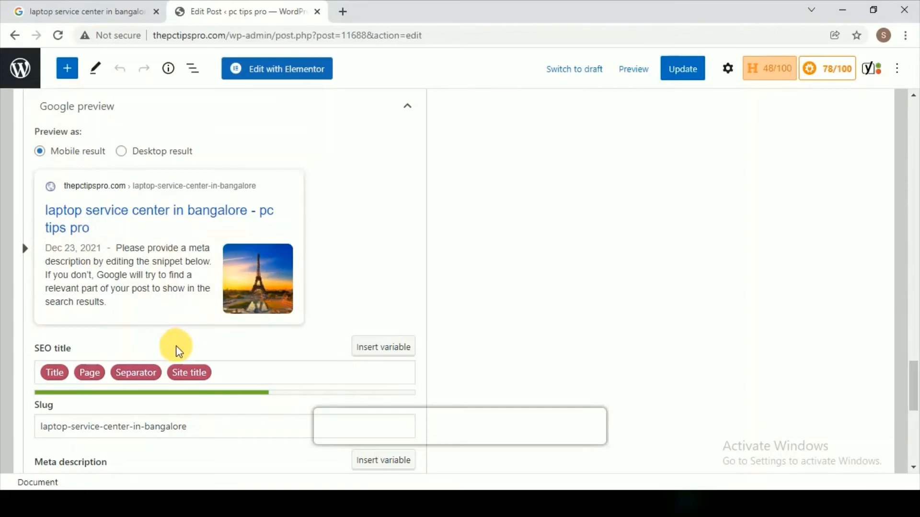
mouse_move(171, 356)
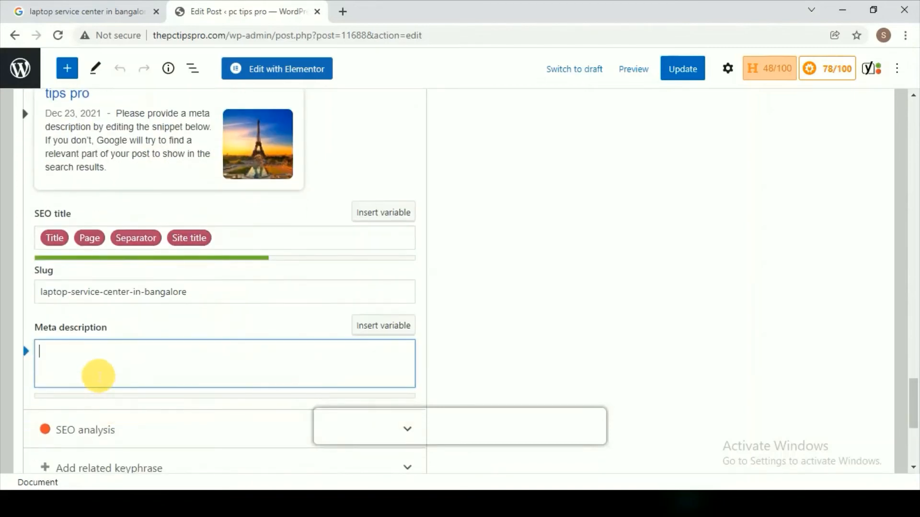
type("h")
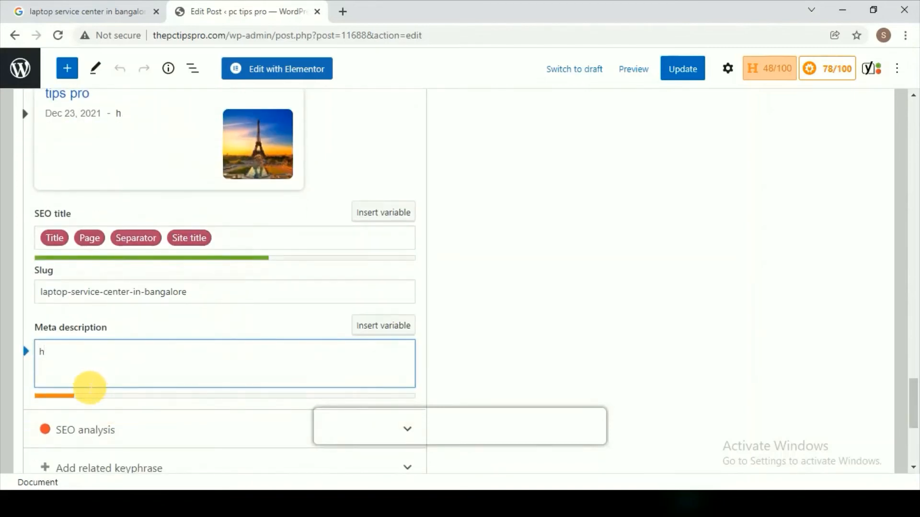
type("ello")
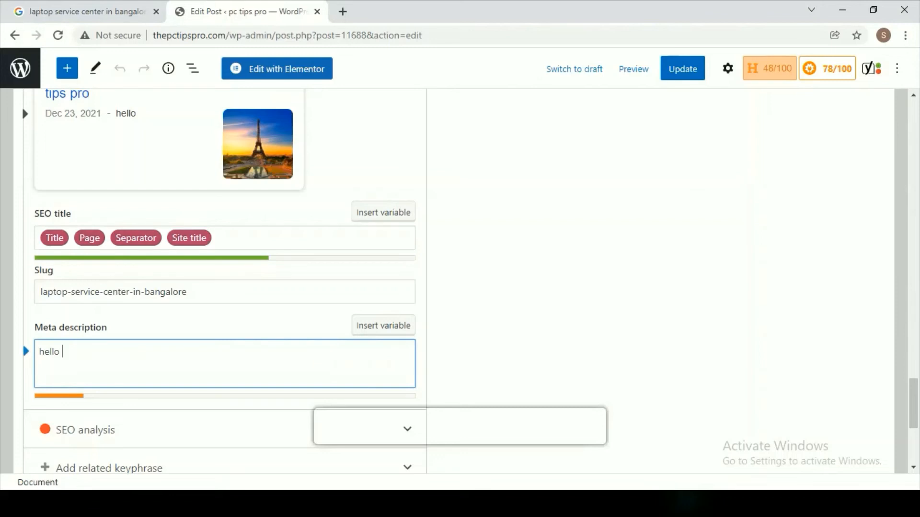
type("everyone.")
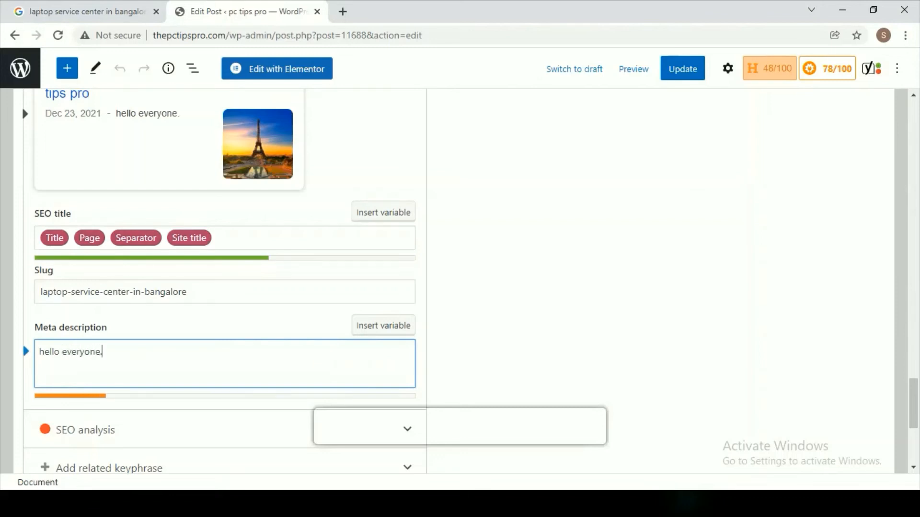
key("Backspace")
type("!")
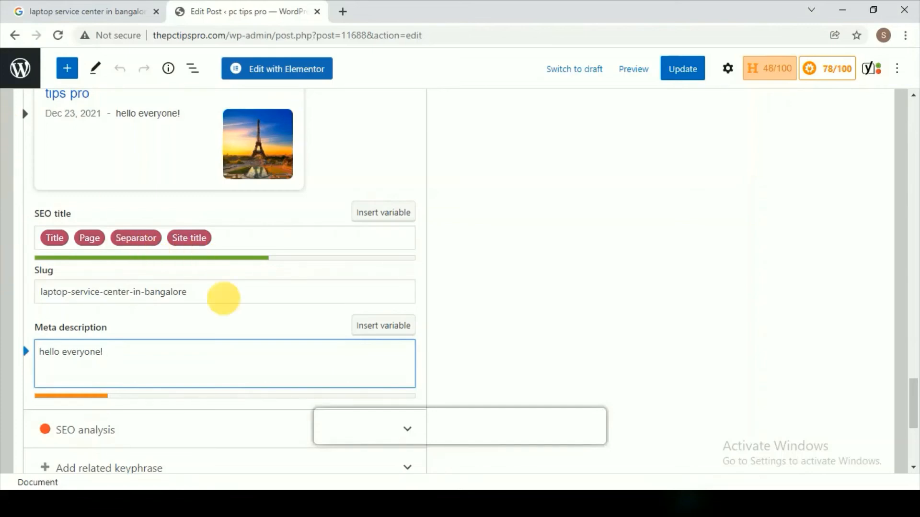
Switch the Yoast Google preview to the Desktop result view.
scroll("down", 3)
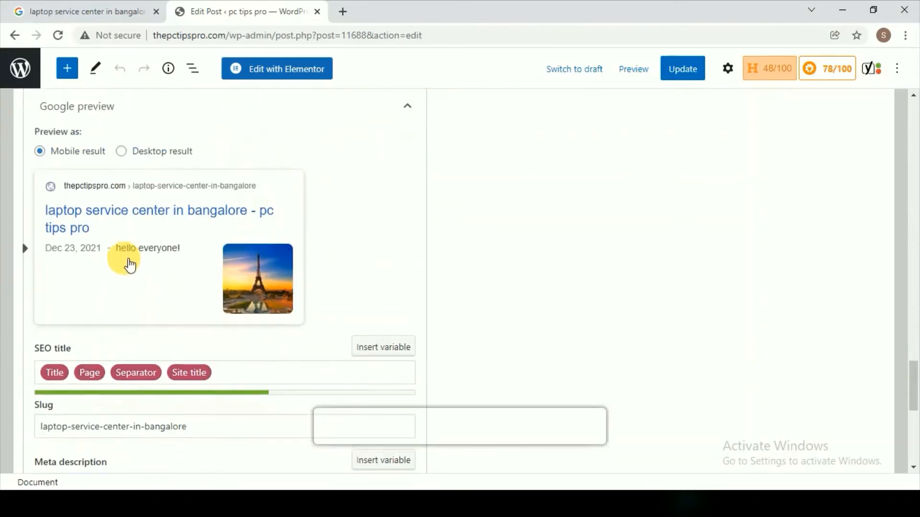
mouse_move(99, 263)
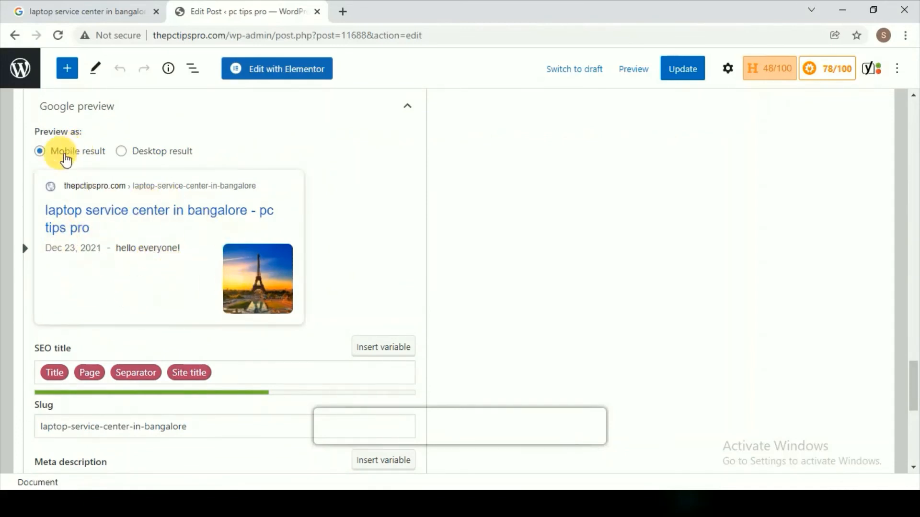
left_click(121, 151)
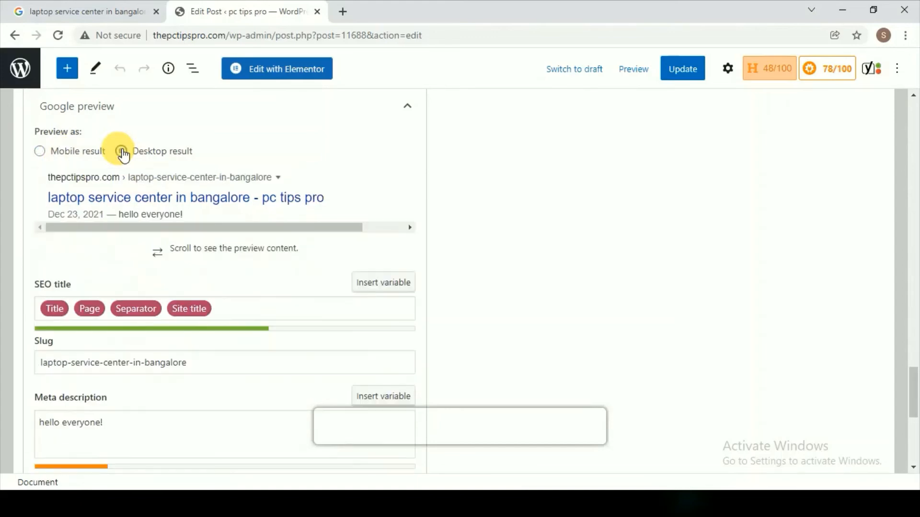
left_click(120, 151)
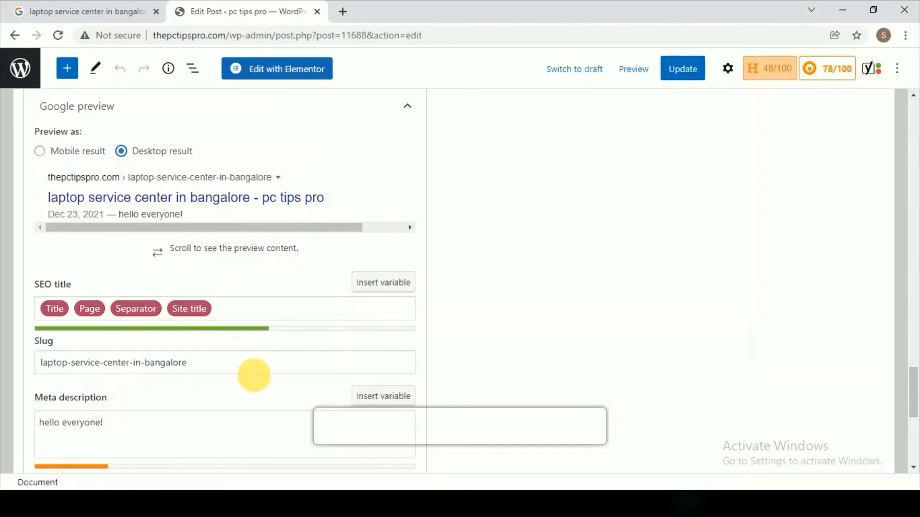
mouse_move(187, 346)
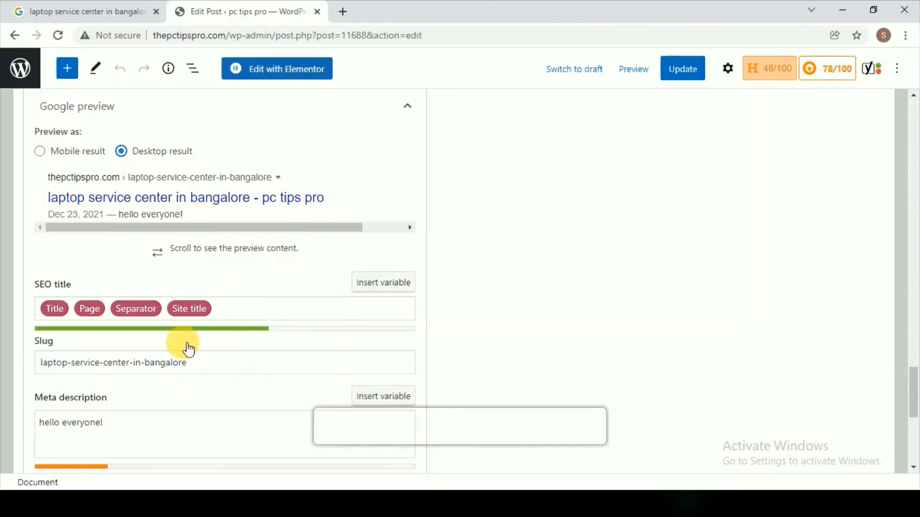
scroll("down", 3)
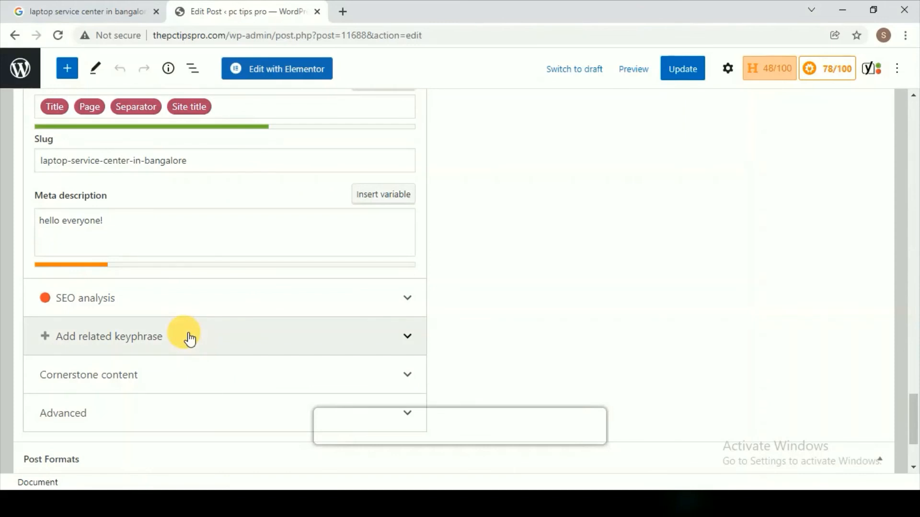
mouse_move(258, 181)
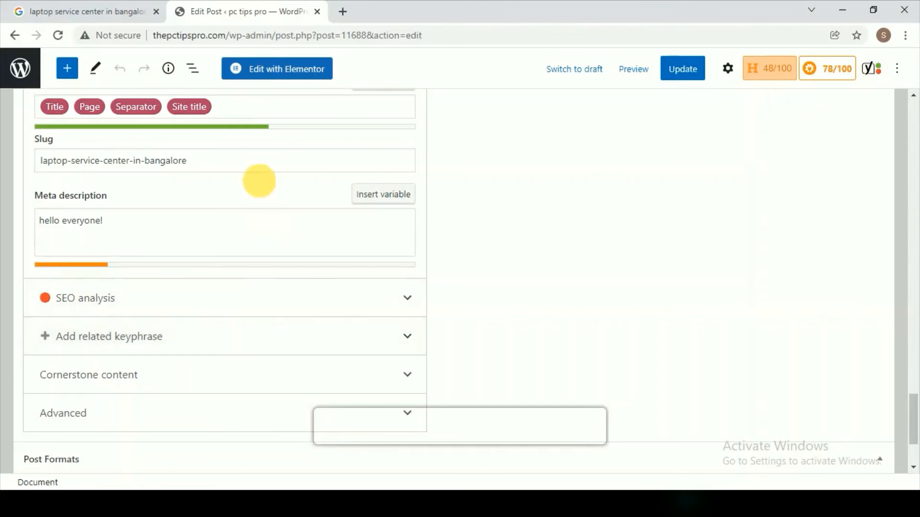
mouse_move(251, 126)
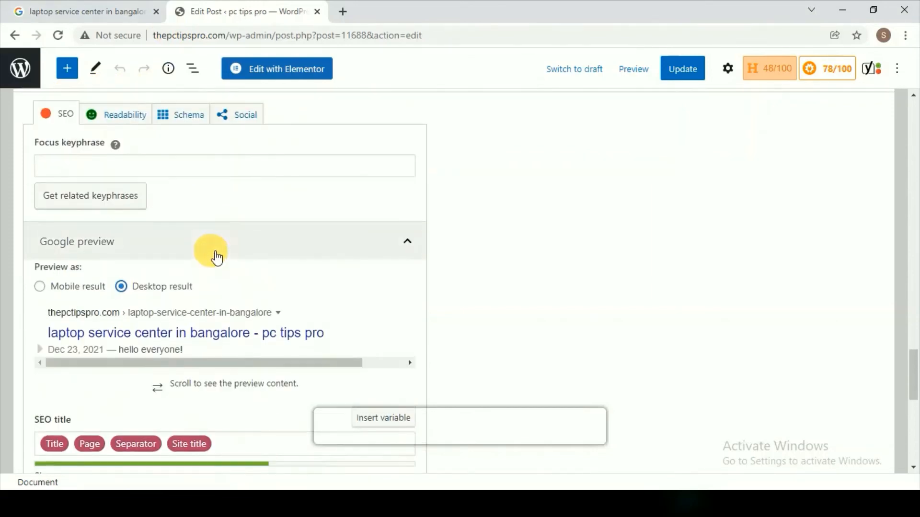
scroll("down", 3)
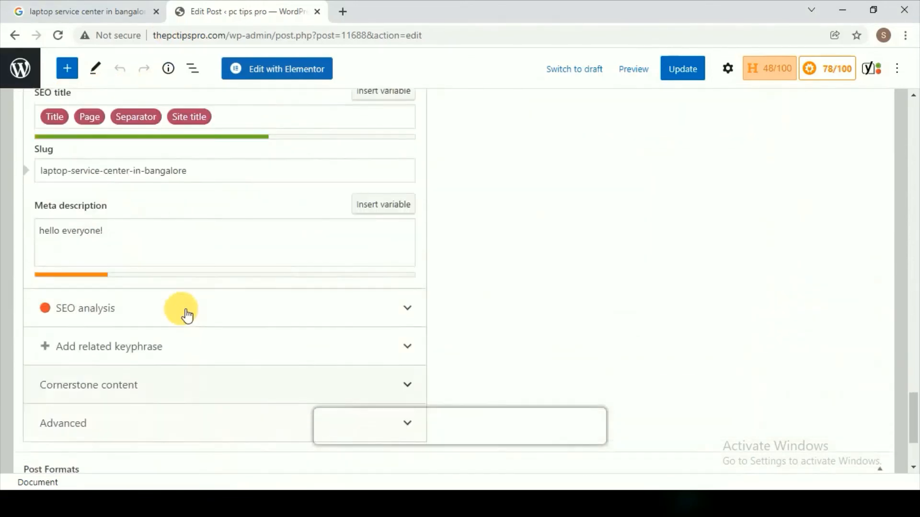
scroll("down", 3)
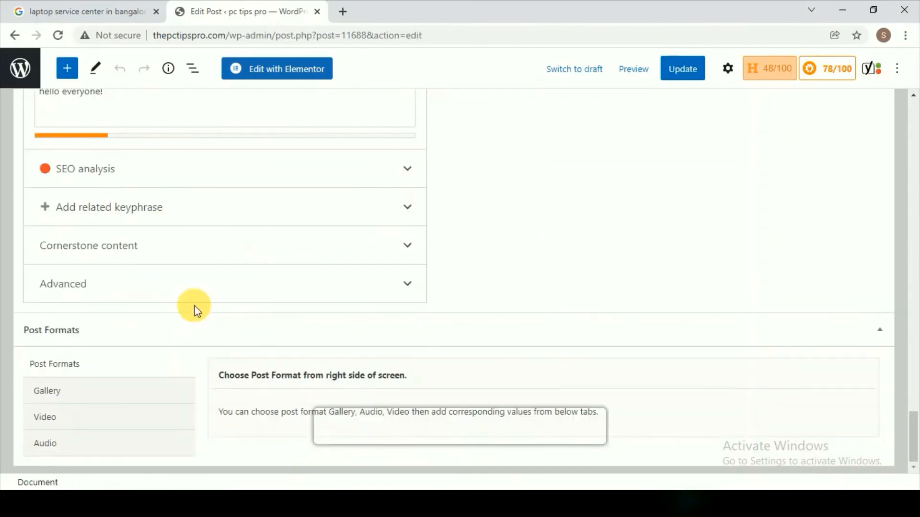
mouse_move(705, 68)
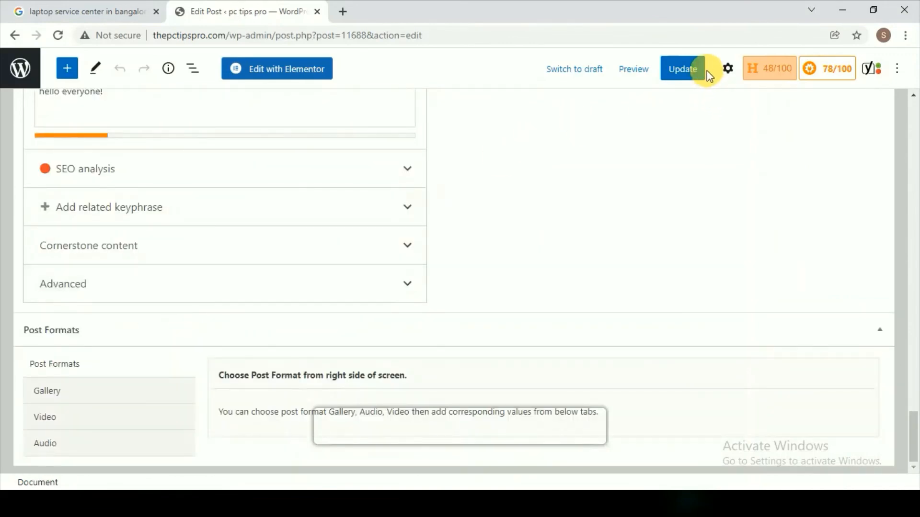